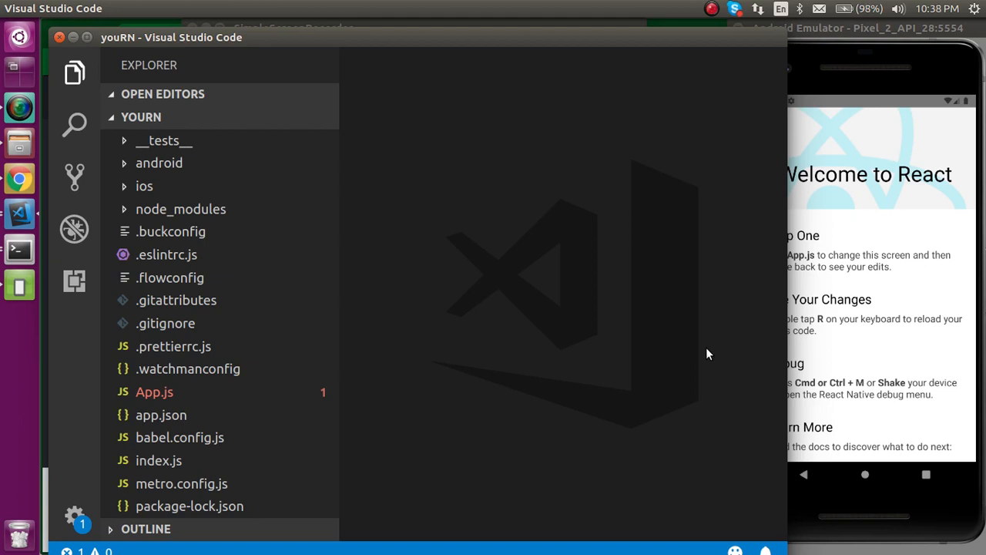
pyautogui.moveTo(131, 148)
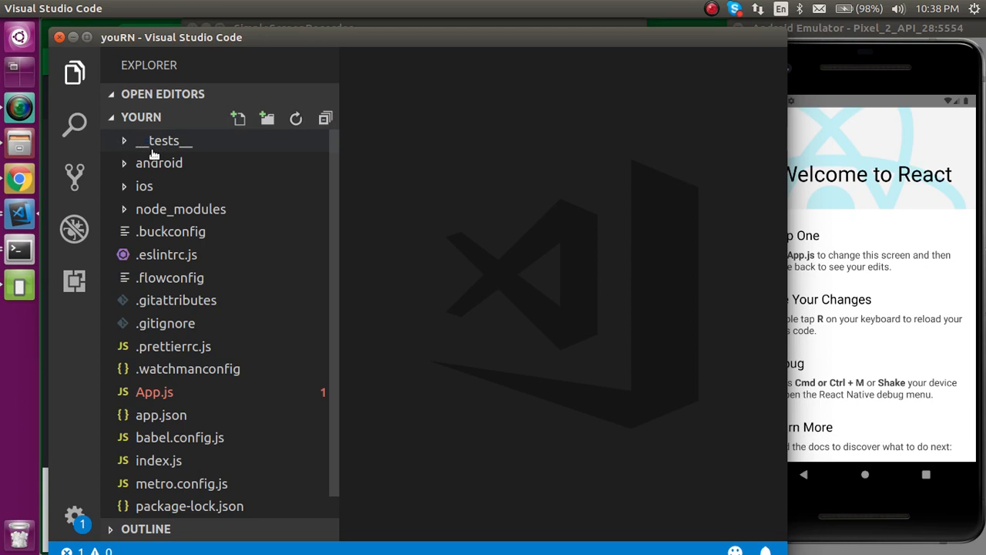
pyautogui.moveTo(215, 152)
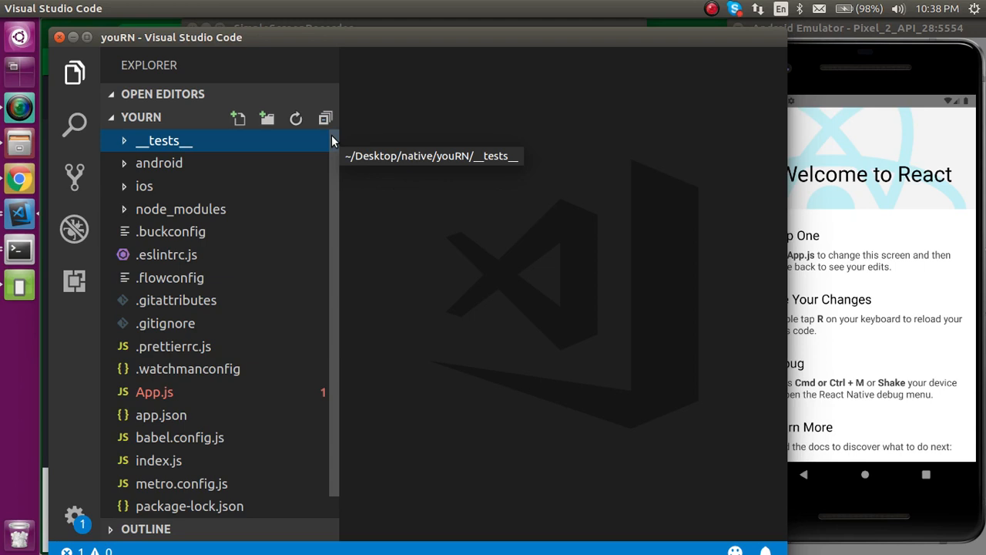
pyautogui.moveTo(143, 203)
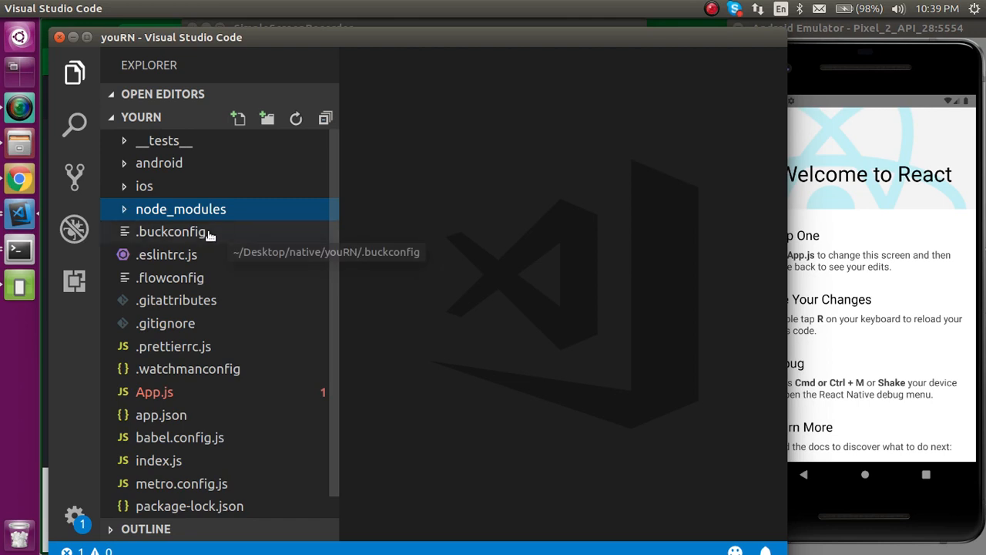
pyautogui.moveTo(185, 235)
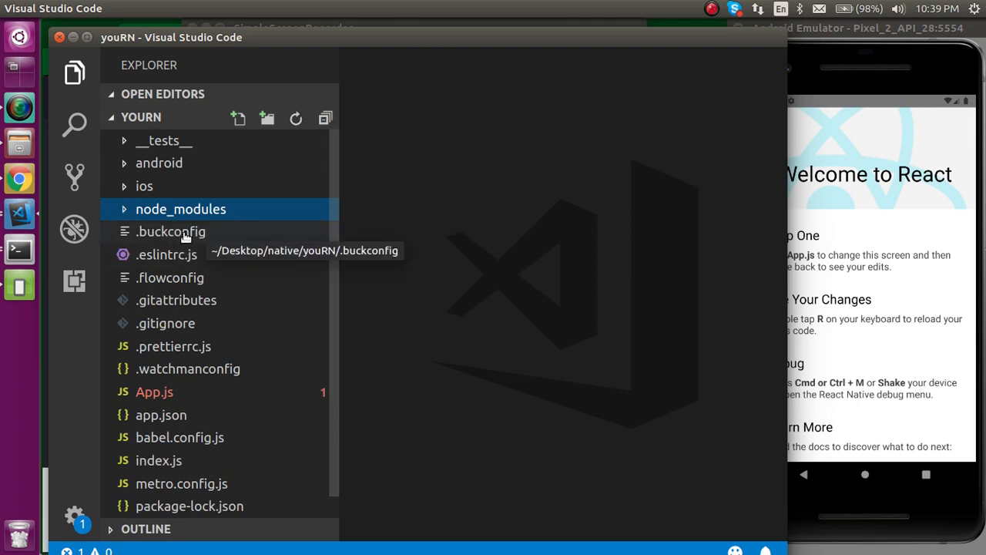
pyautogui.moveTo(164, 248)
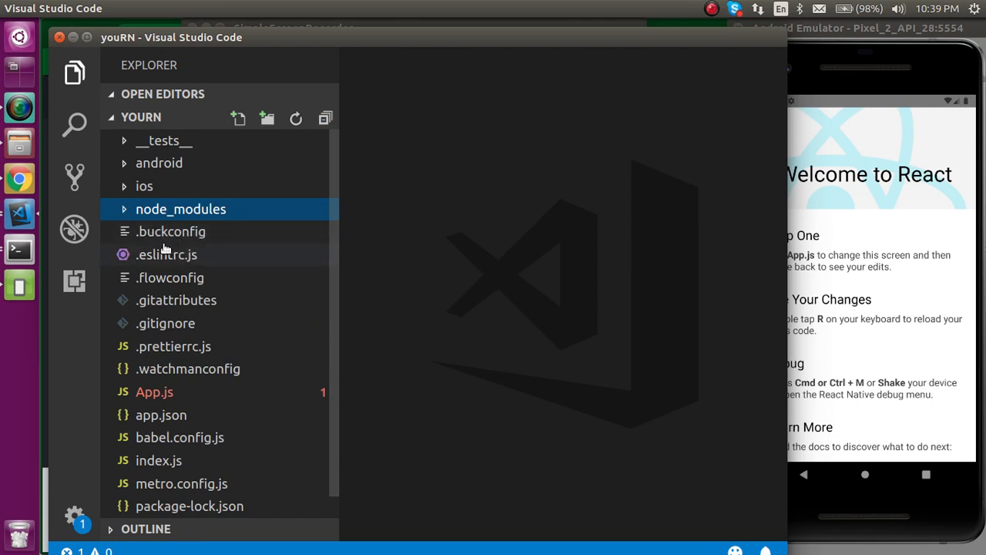
pyautogui.moveTo(170, 232)
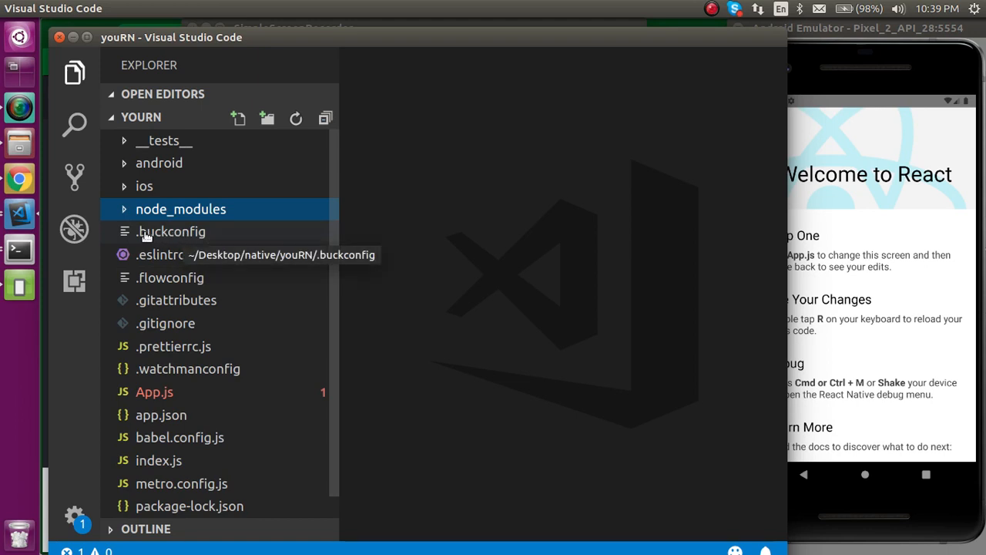
pyautogui.moveTo(227, 264)
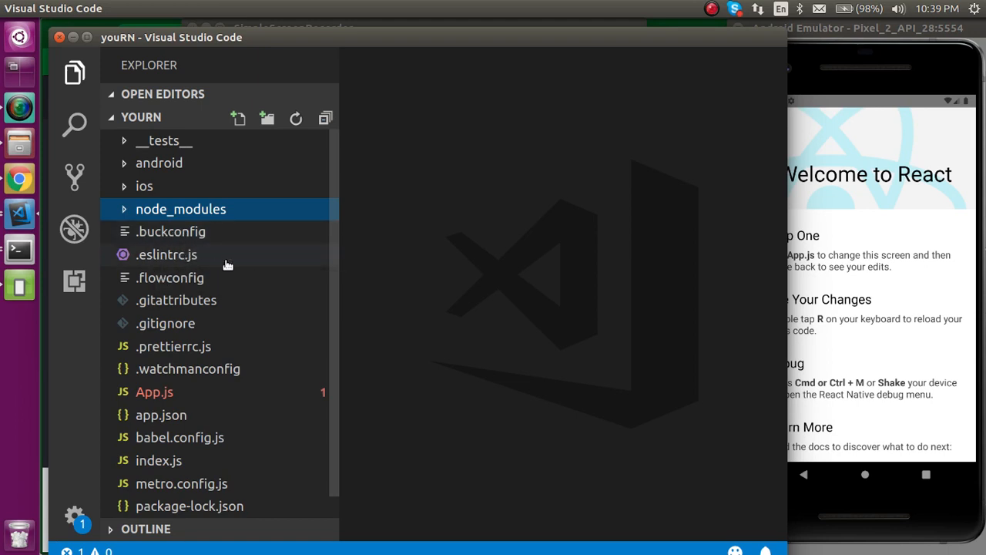
pyautogui.moveTo(170, 278)
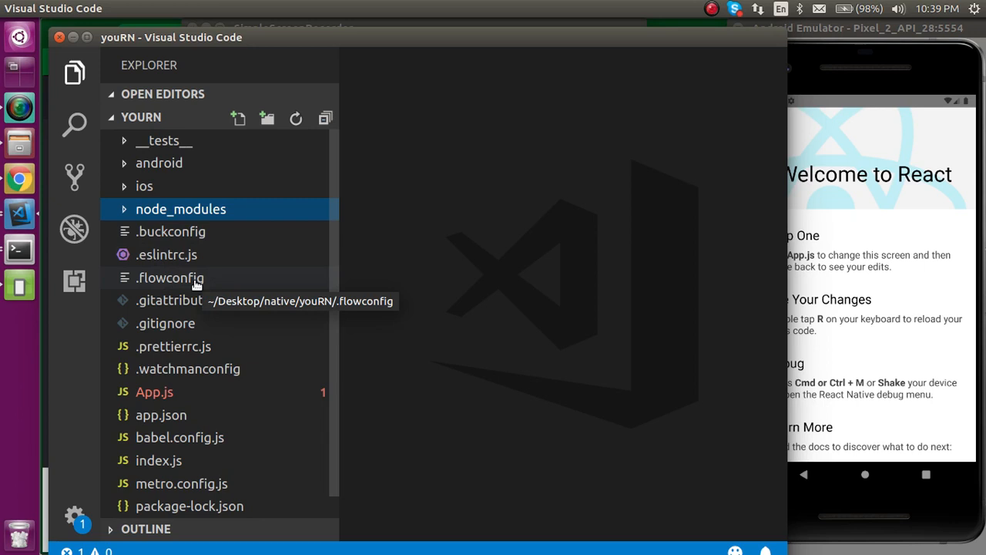
pyautogui.moveTo(137, 247)
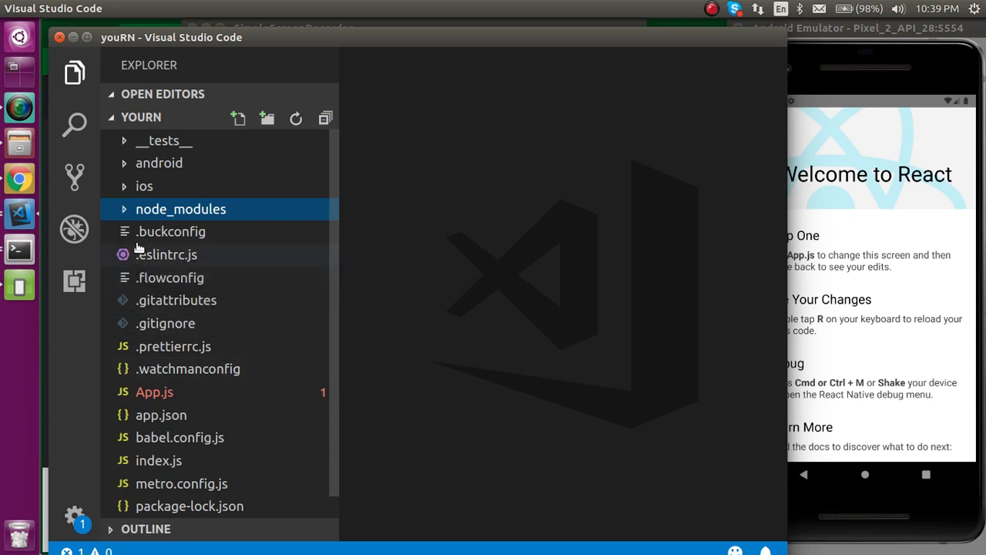
pyautogui.moveTo(143, 346)
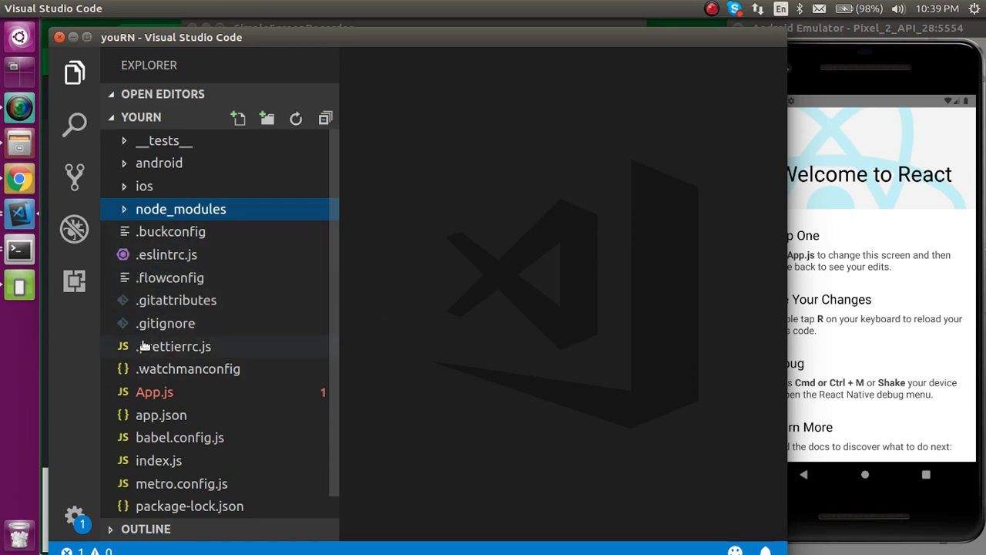
pyautogui.moveTo(154, 391)
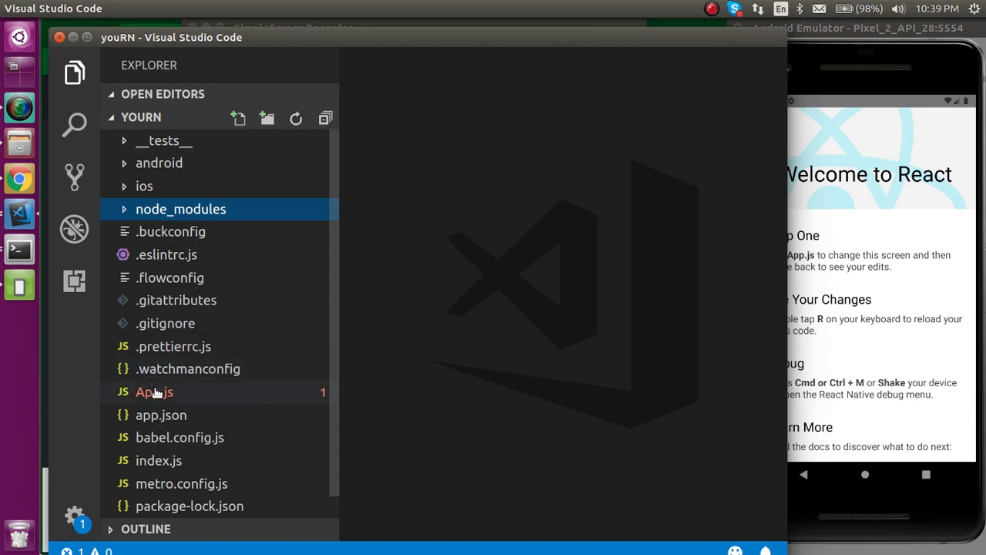
pyautogui.moveTo(154, 392)
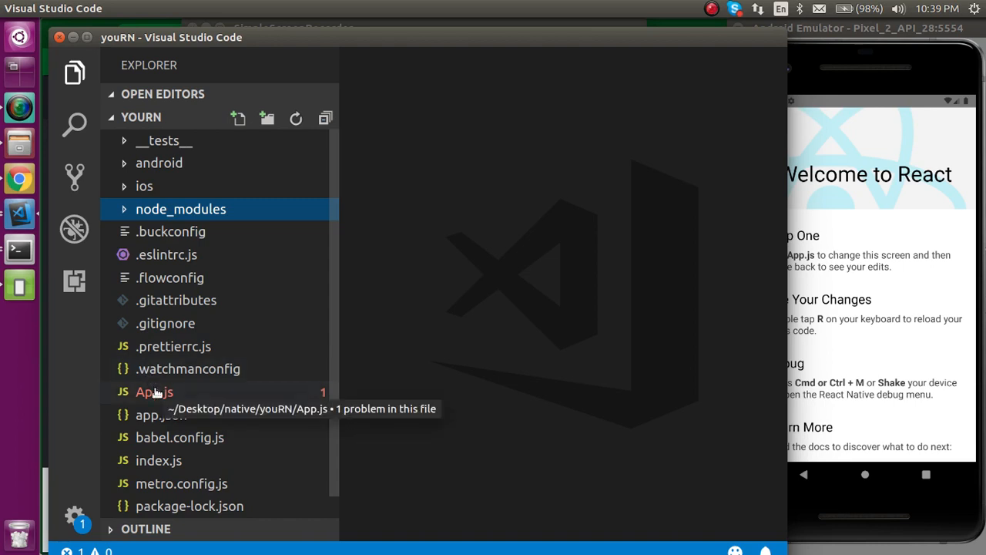
# Open App.js and scroll through the default welcome-screen component code
pyautogui.click(154, 392)
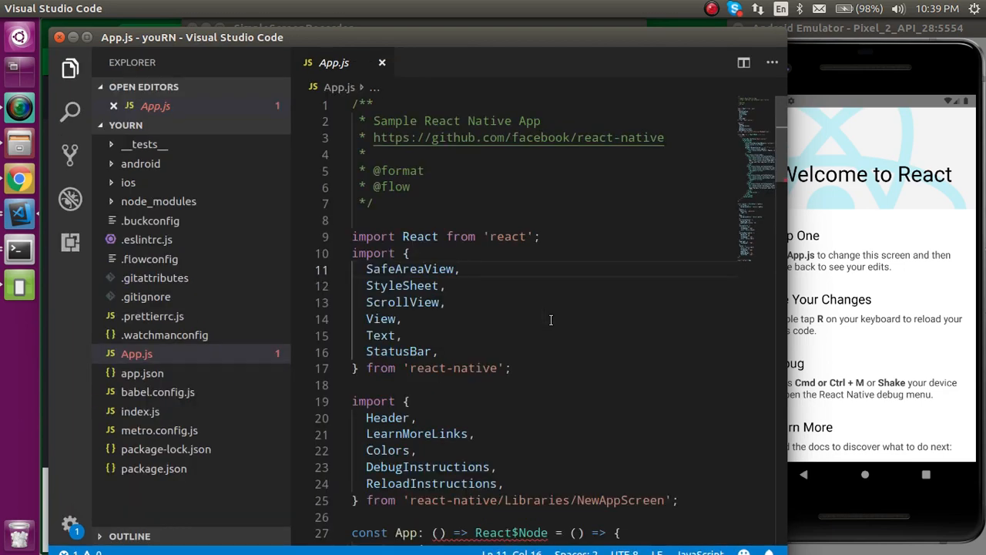
pyautogui.scroll(-3)
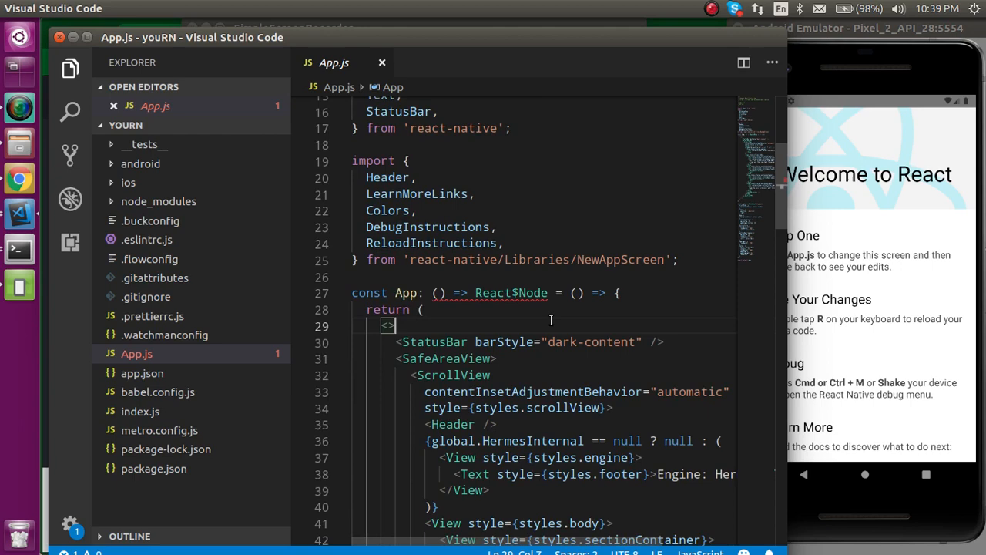
pyautogui.scroll(-3)
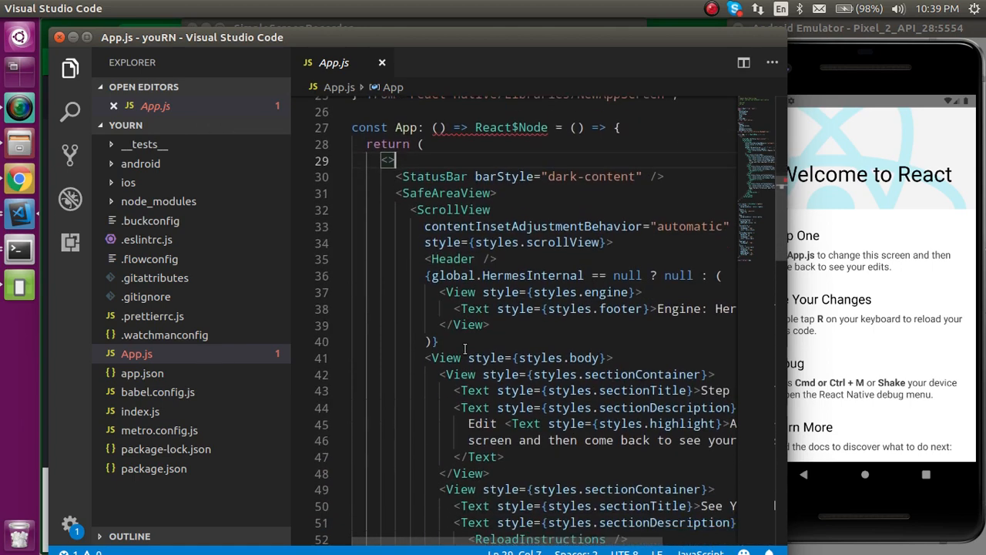
pyautogui.scroll(-3)
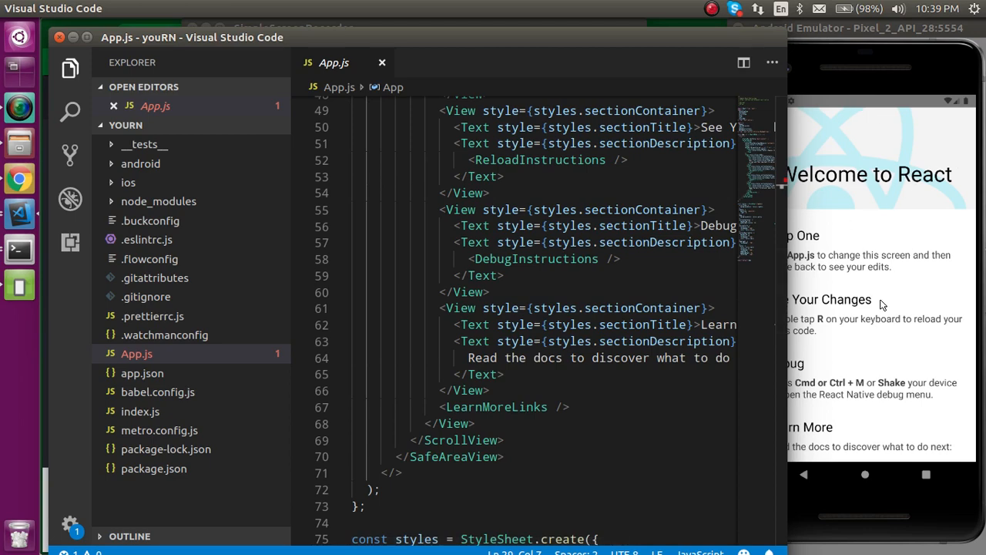
pyautogui.scroll(3)
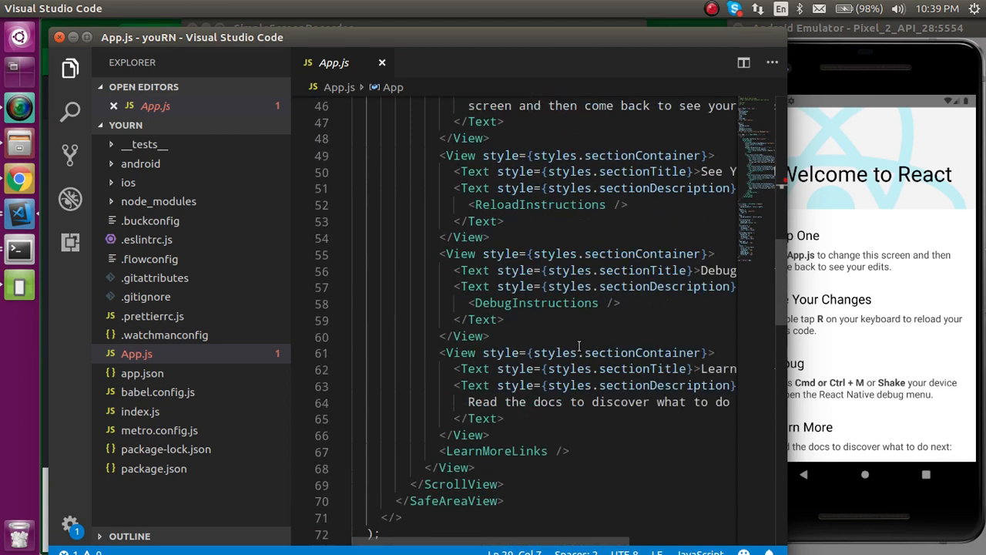
pyautogui.scroll(3)
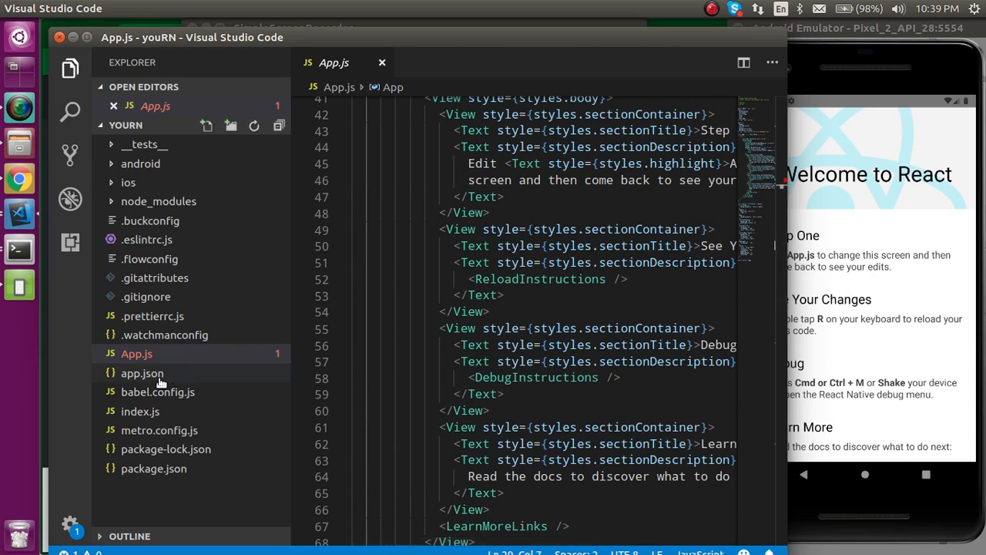
# Inspect app.json's 'youRN' name, launch youRN in the emulator, then view babel.config.js and index.js
pyautogui.click(142, 373)
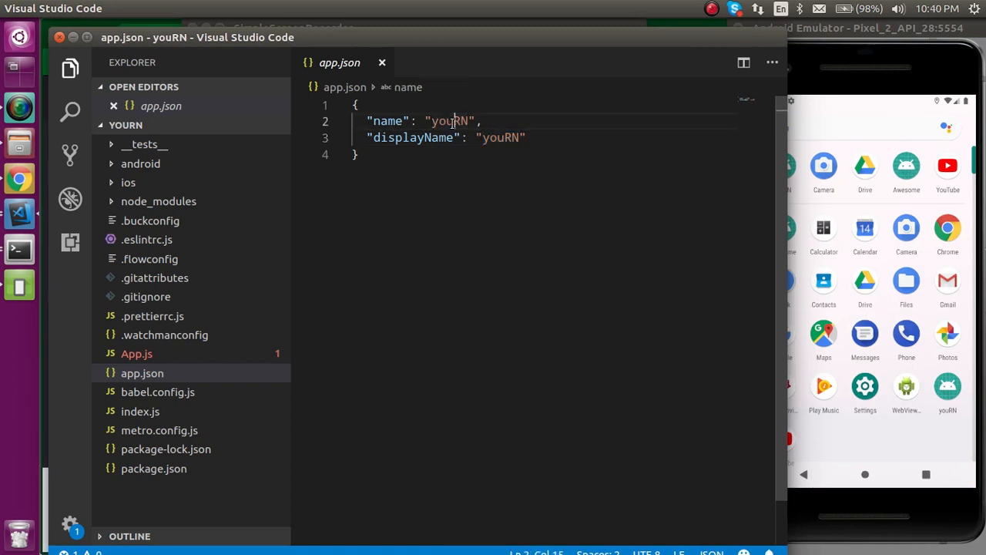
pyautogui.doubleClick(451, 121)
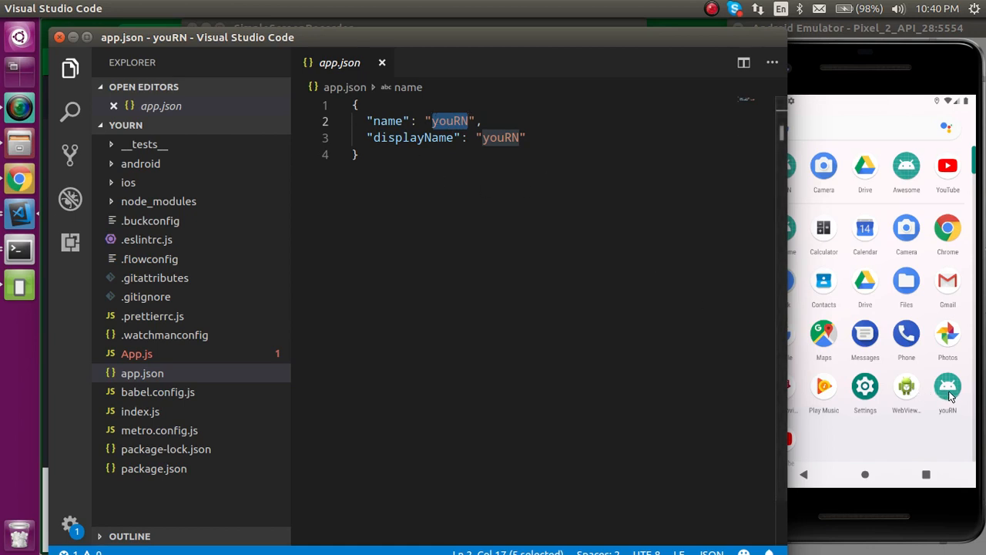
pyautogui.click(948, 389)
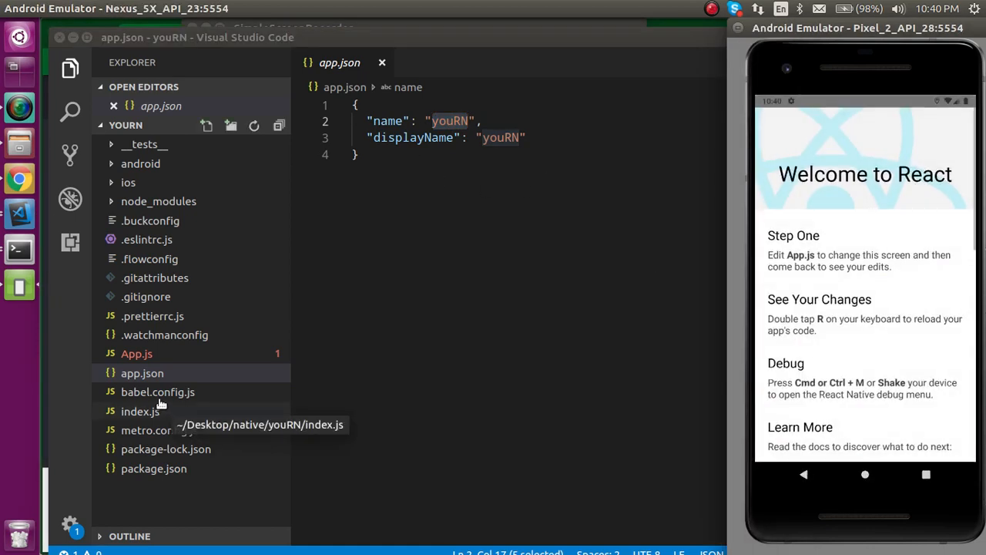
pyautogui.moveTo(158, 391)
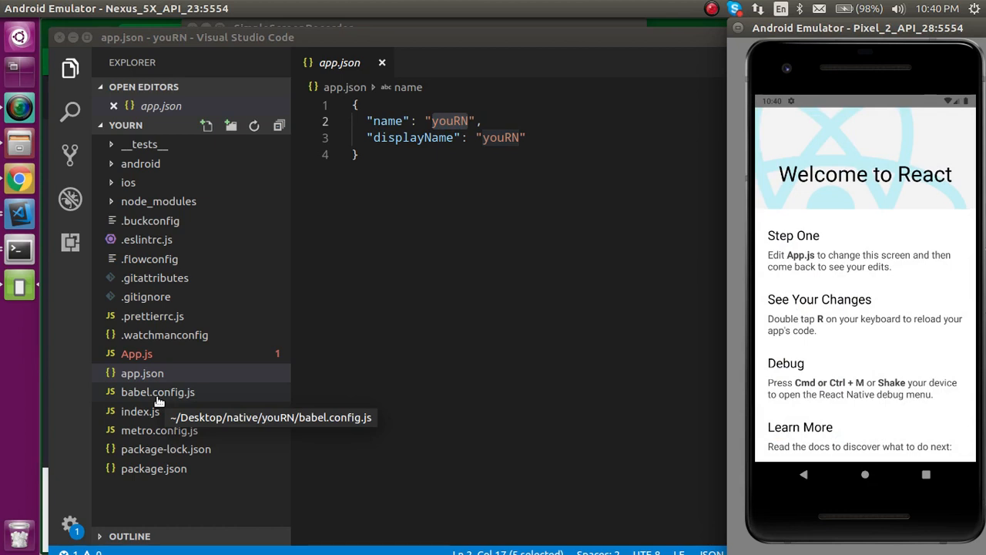
pyautogui.click(158, 392)
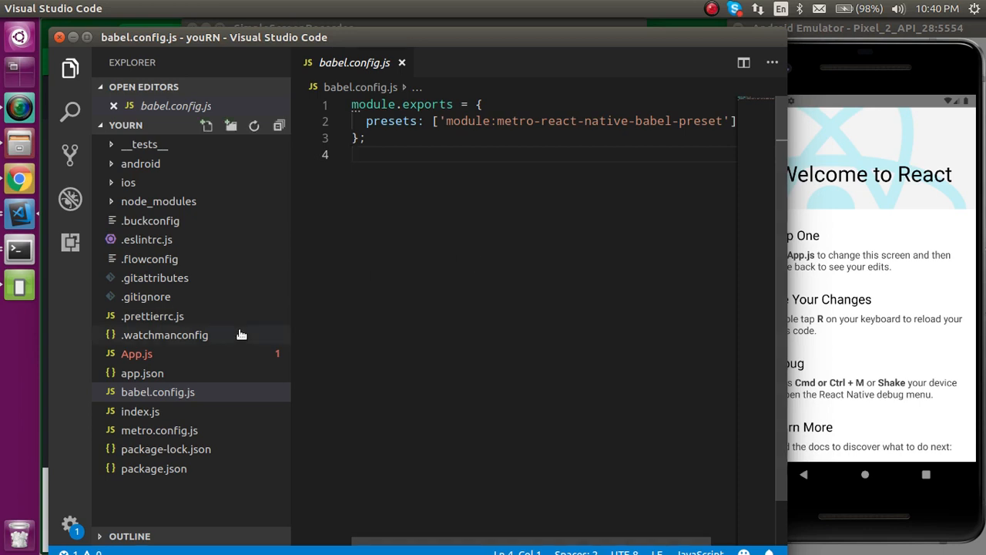
pyautogui.click(140, 411)
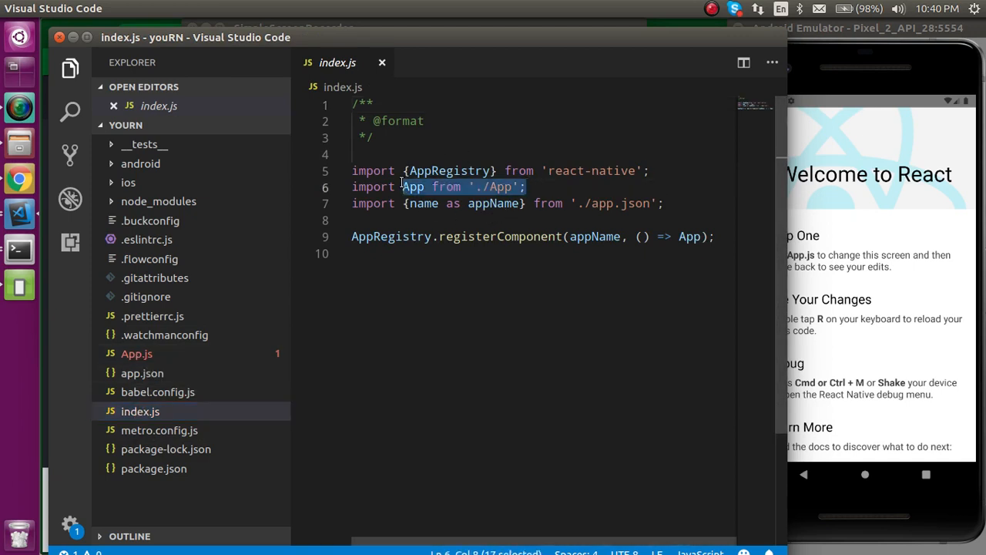
# Look over index.js, then open package.json showing youRN's scripts and dependencies
pyautogui.click(674, 204)
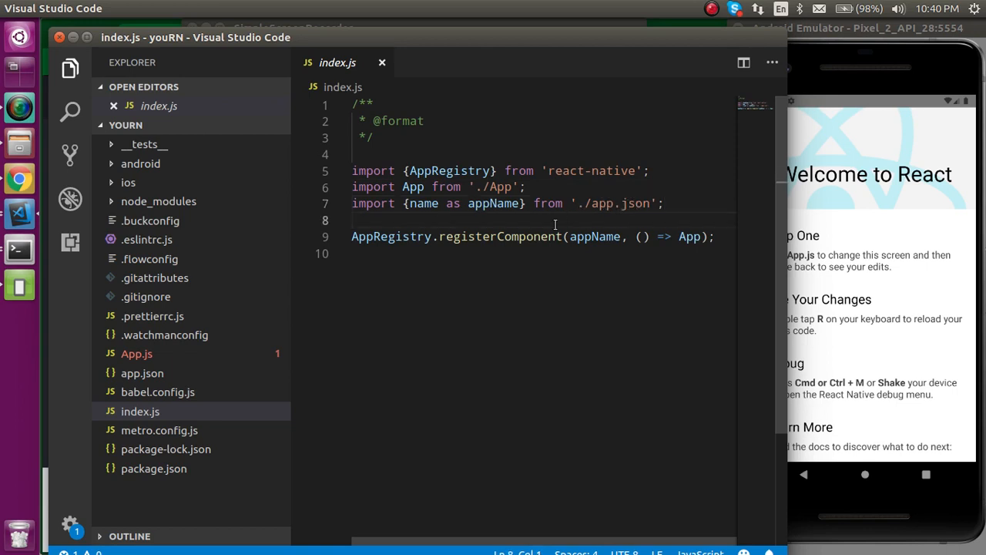
pyautogui.click(477, 255)
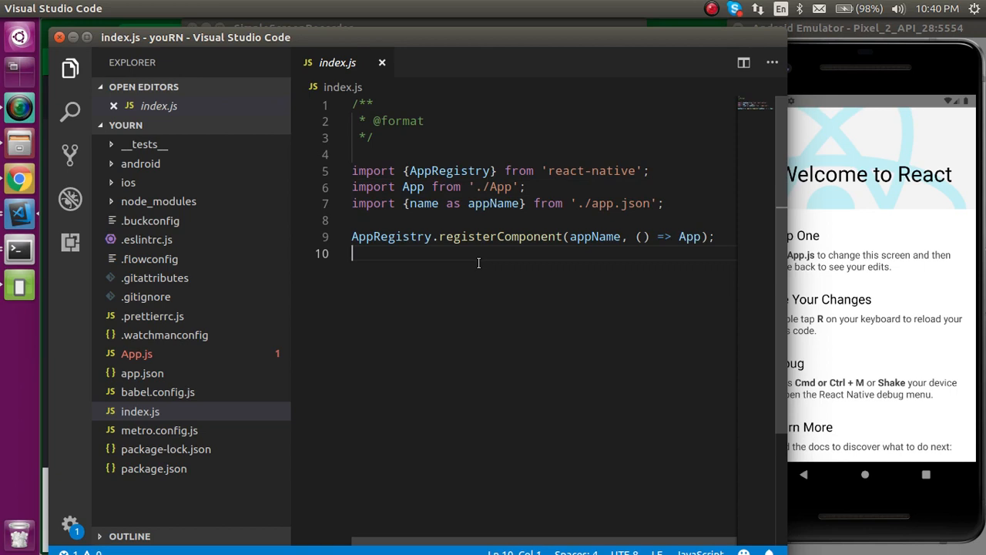
pyautogui.moveTo(300, 419)
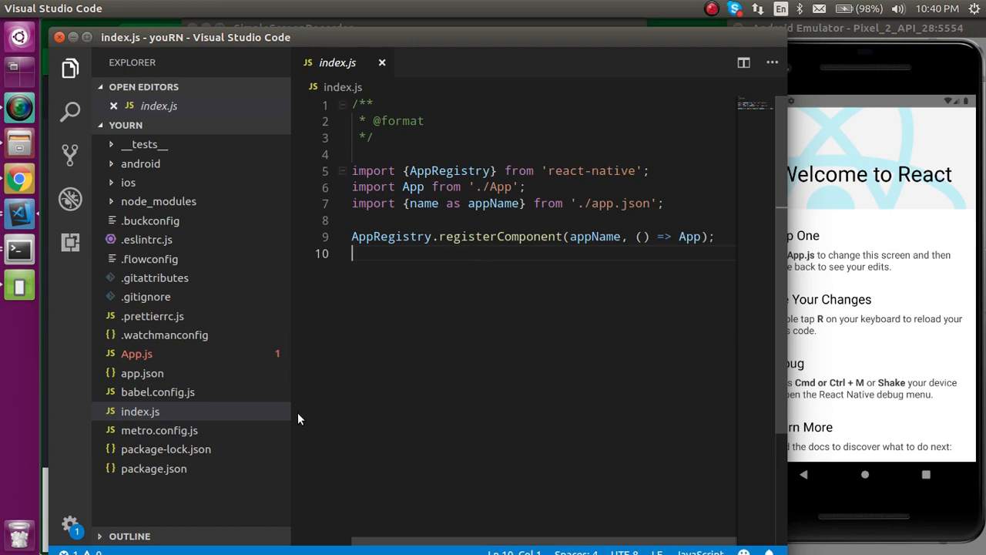
pyautogui.moveTo(131, 443)
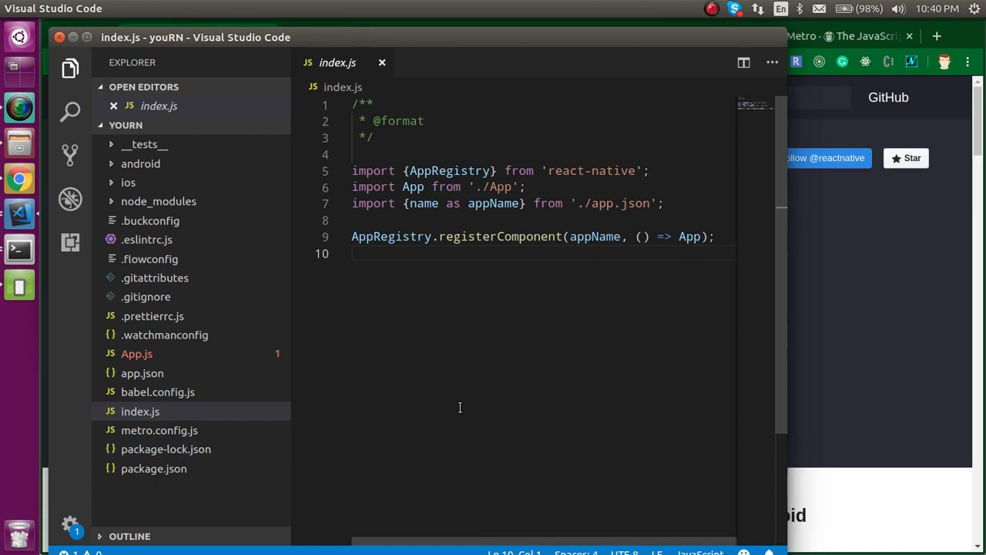
pyautogui.moveTo(185, 439)
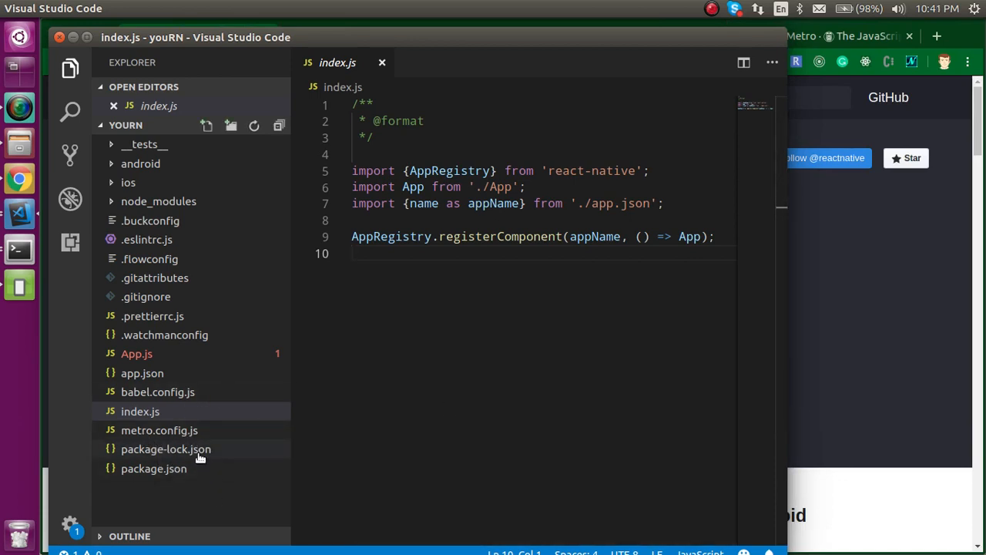
pyautogui.moveTo(166, 449)
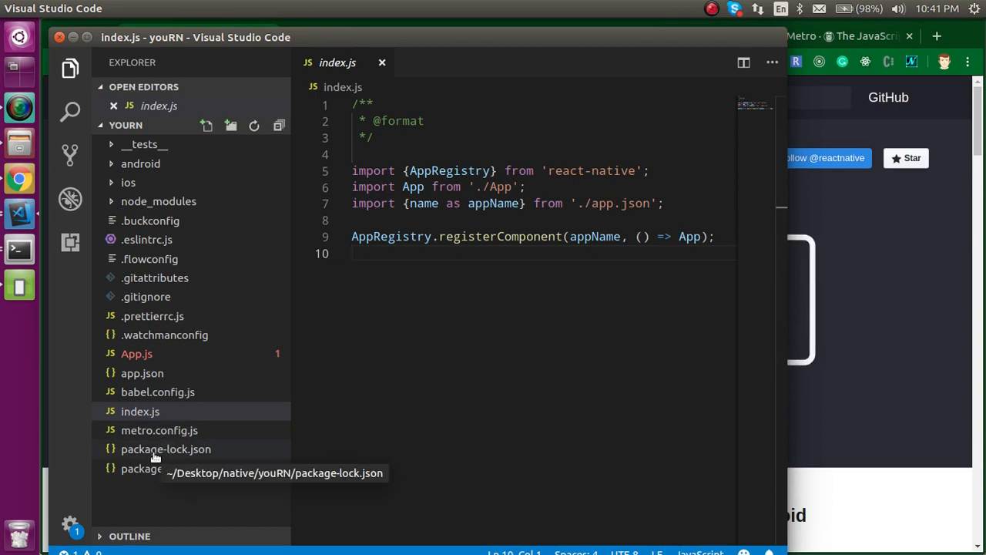
pyautogui.click(153, 468)
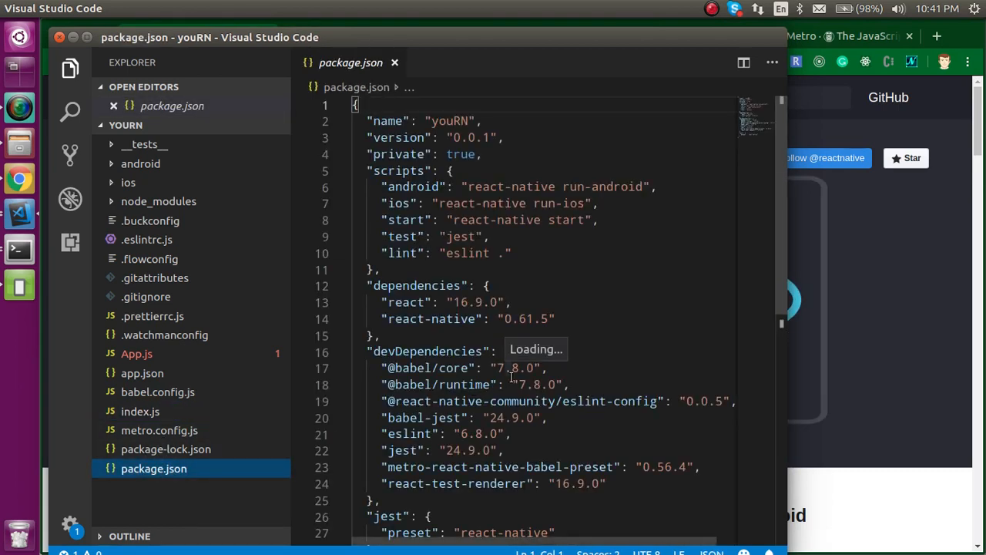
# Glance at package-lock.json and package.json, then open metro.config.js's transformer options
pyautogui.click(166, 448)
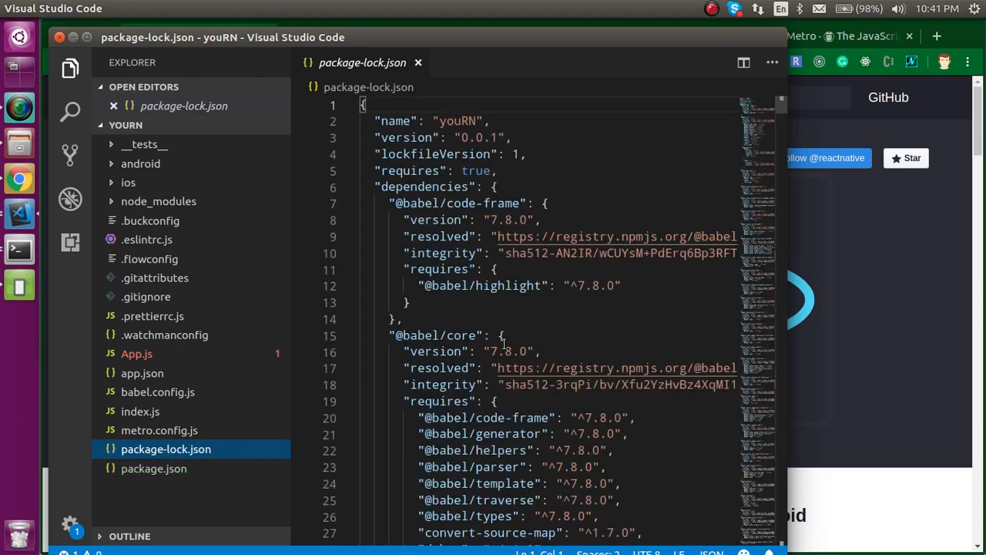
pyautogui.click(501, 336)
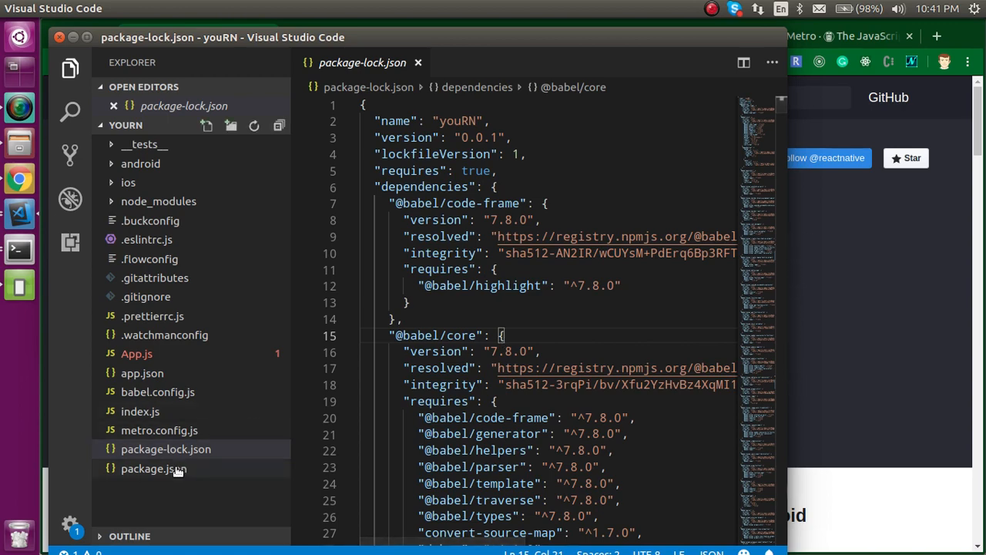
pyautogui.click(153, 468)
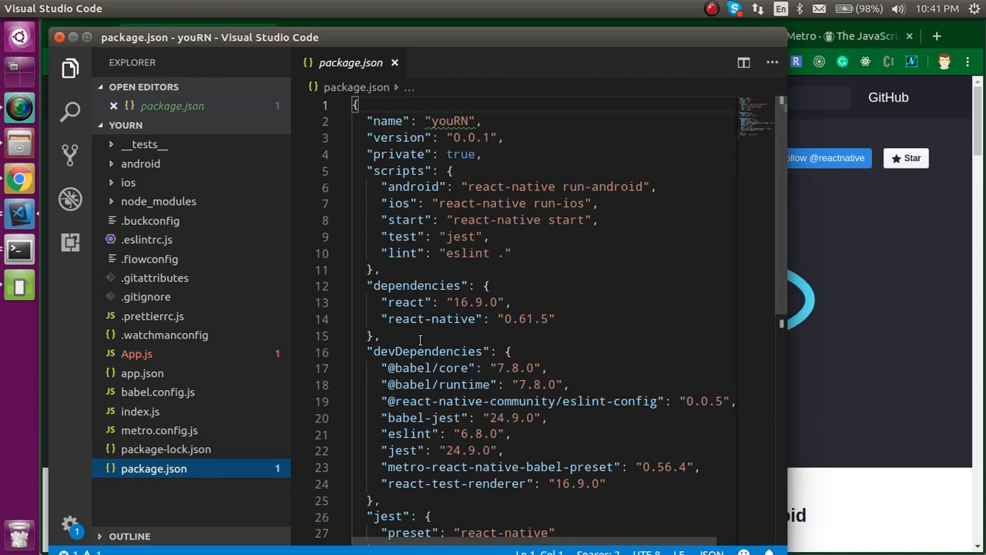
pyautogui.click(376, 170)
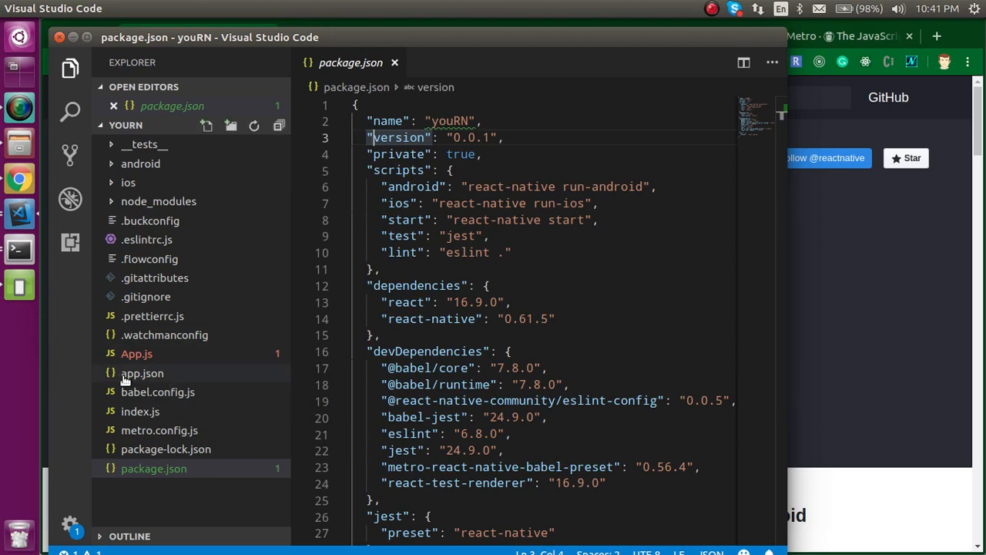
pyautogui.moveTo(159, 430)
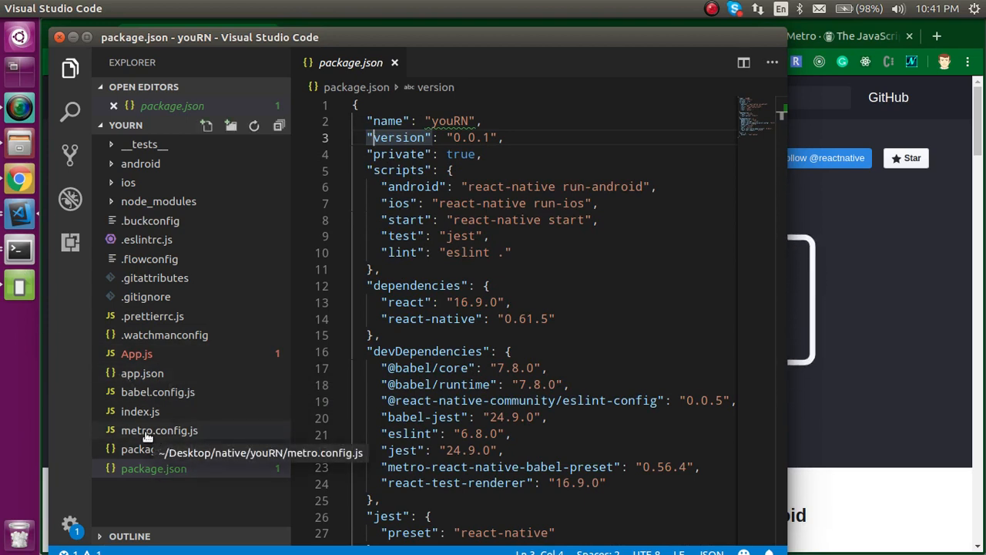
pyautogui.click(159, 430)
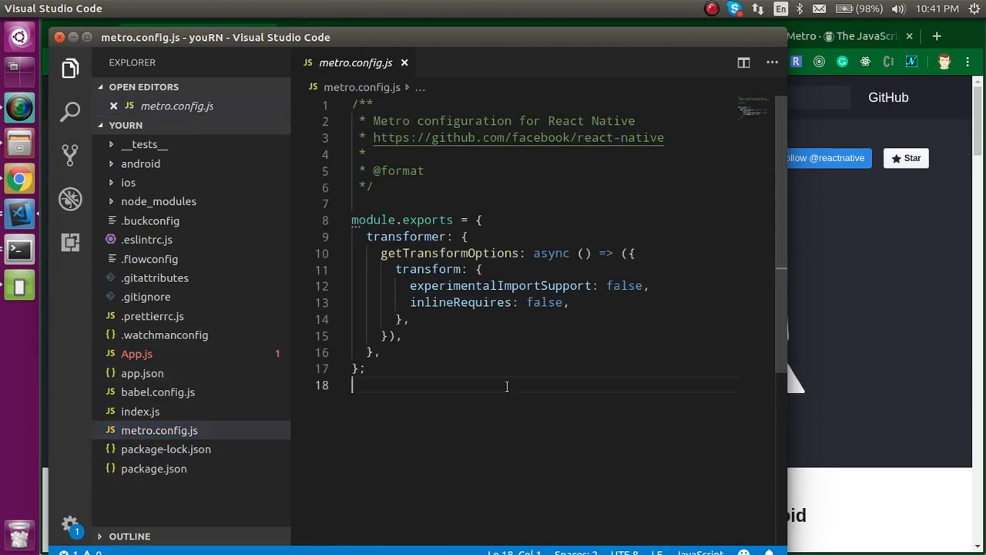
pyautogui.click(19, 178)
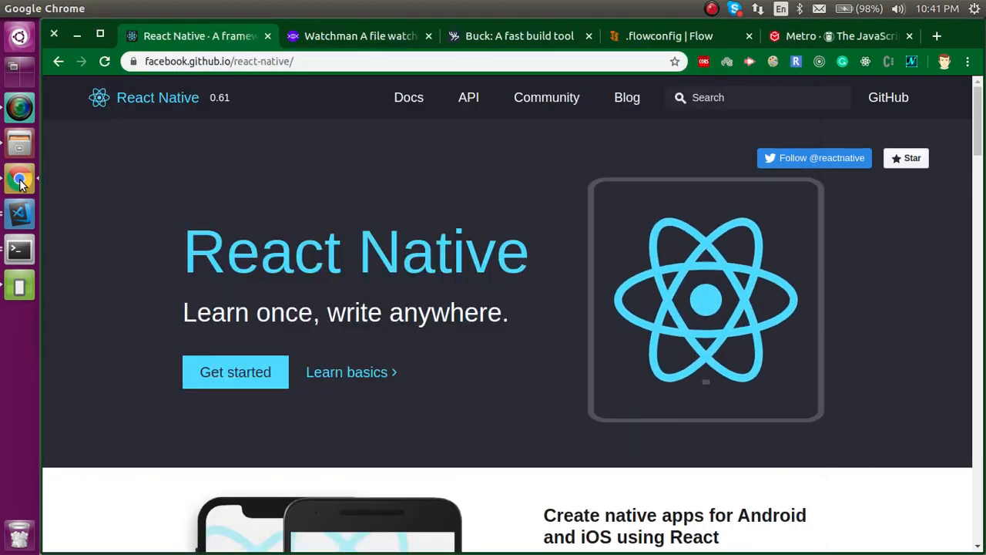
pyautogui.click(840, 35)
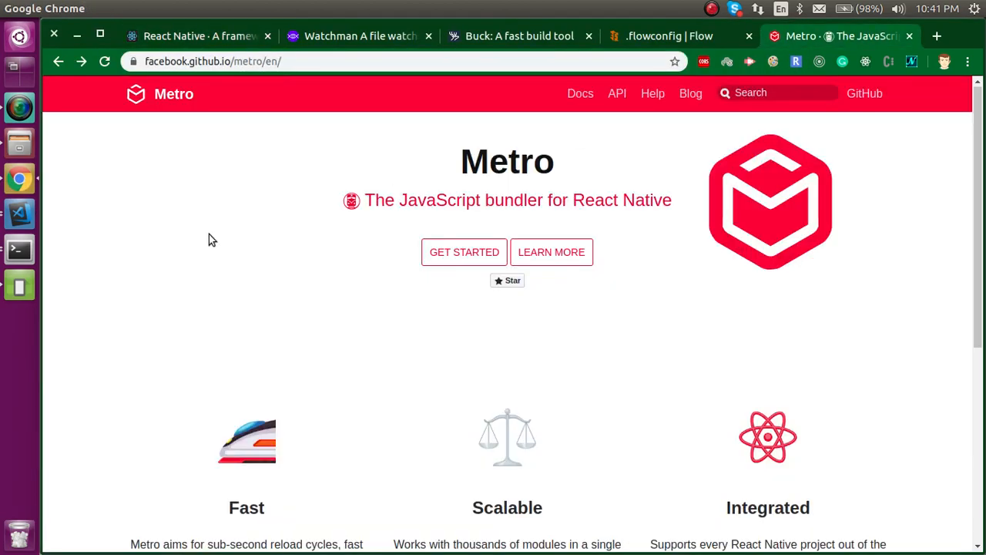
pyautogui.scroll(-3)
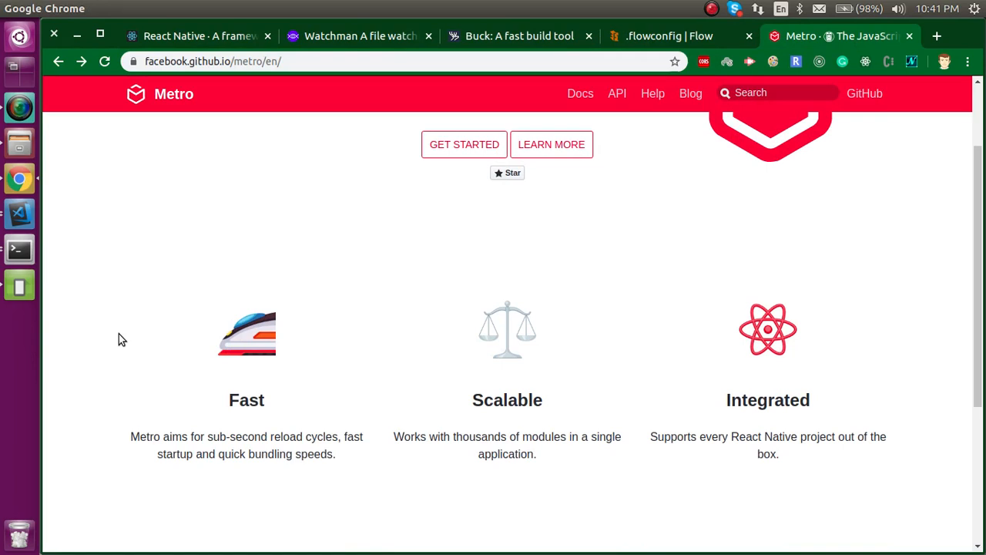
pyautogui.moveTo(704, 404)
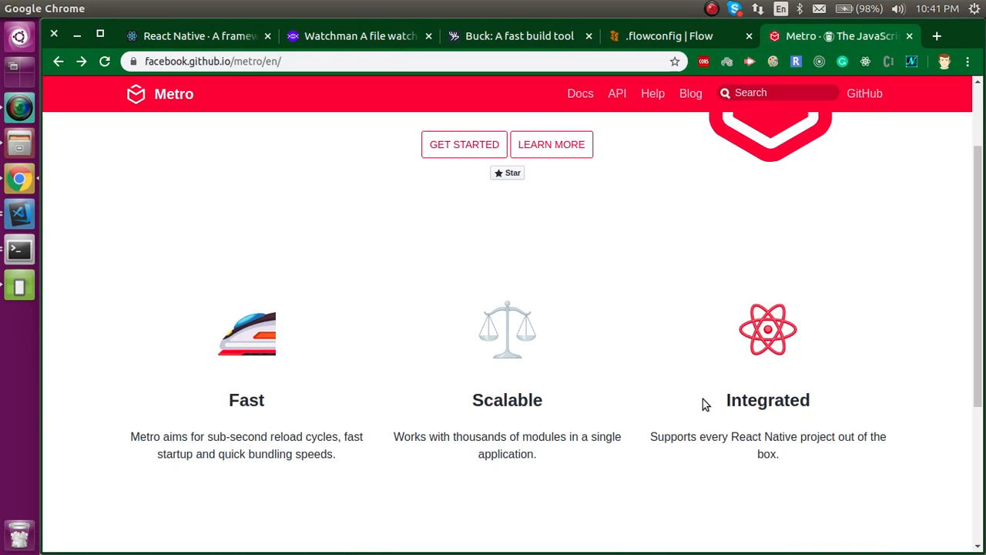
pyautogui.moveTo(366, 490)
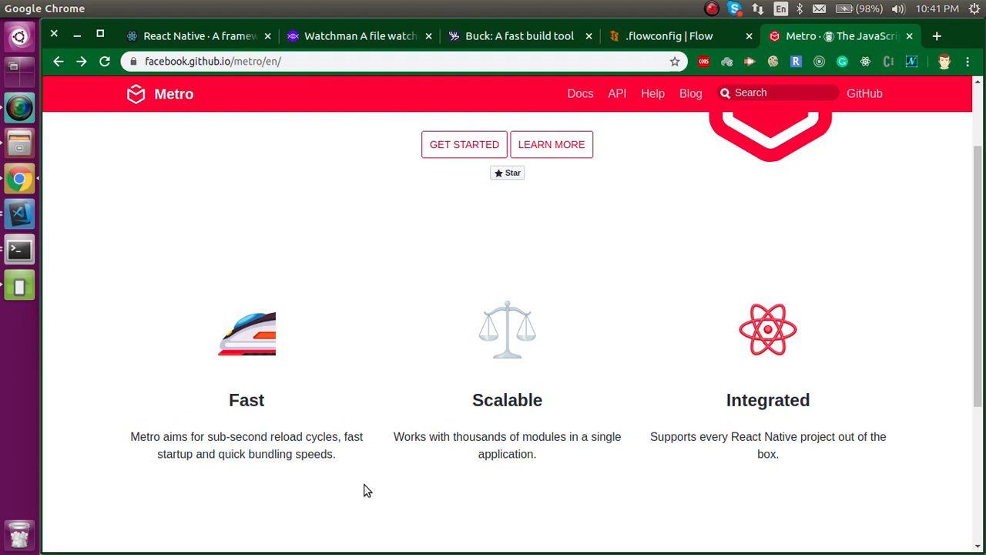
pyautogui.moveTo(321, 181)
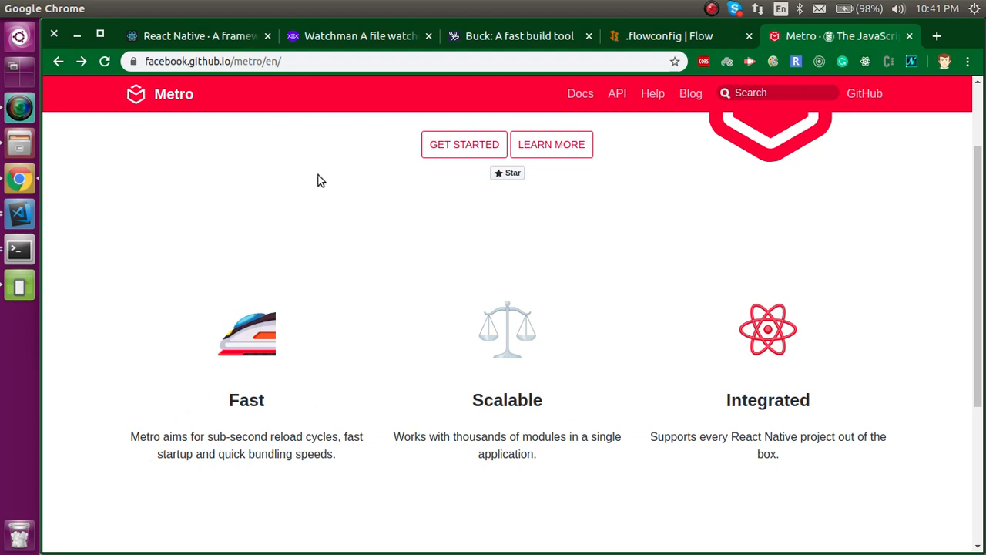
pyautogui.moveTo(154, 133)
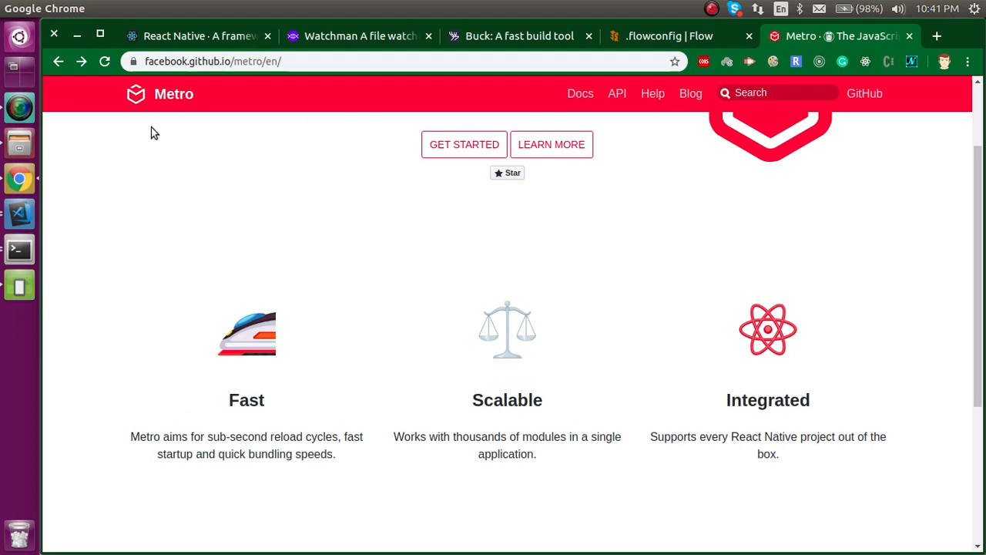
pyautogui.click(19, 213)
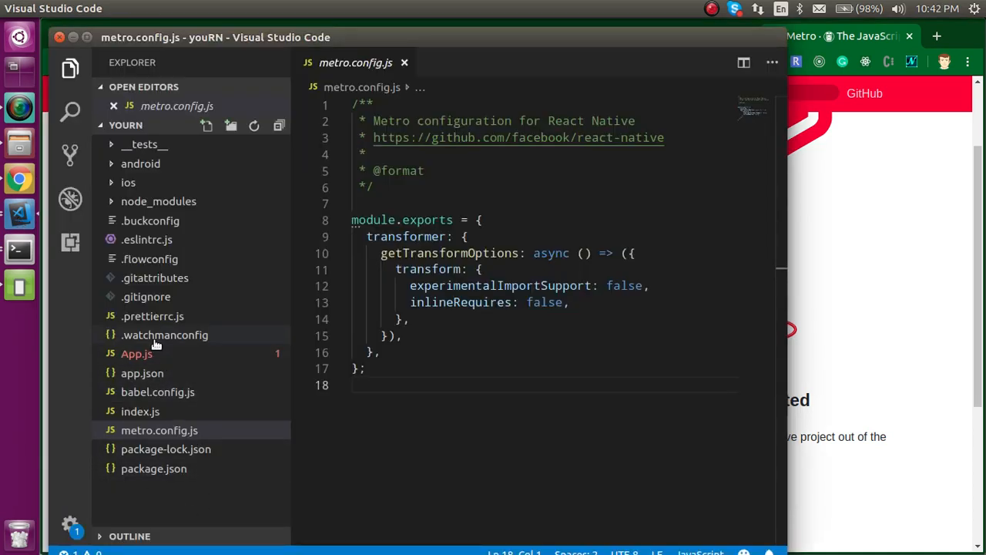
pyautogui.moveTo(164, 335)
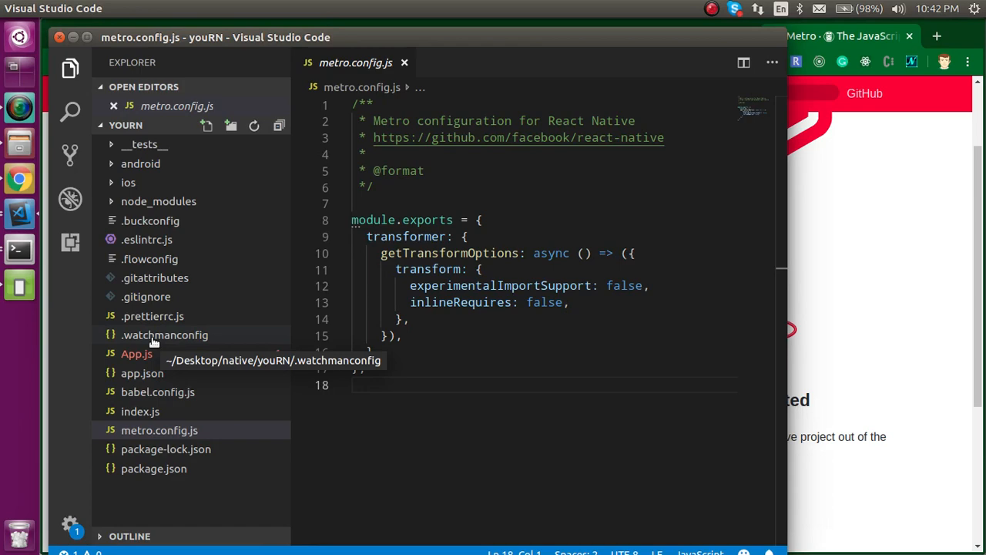
pyautogui.moveTo(910, 288)
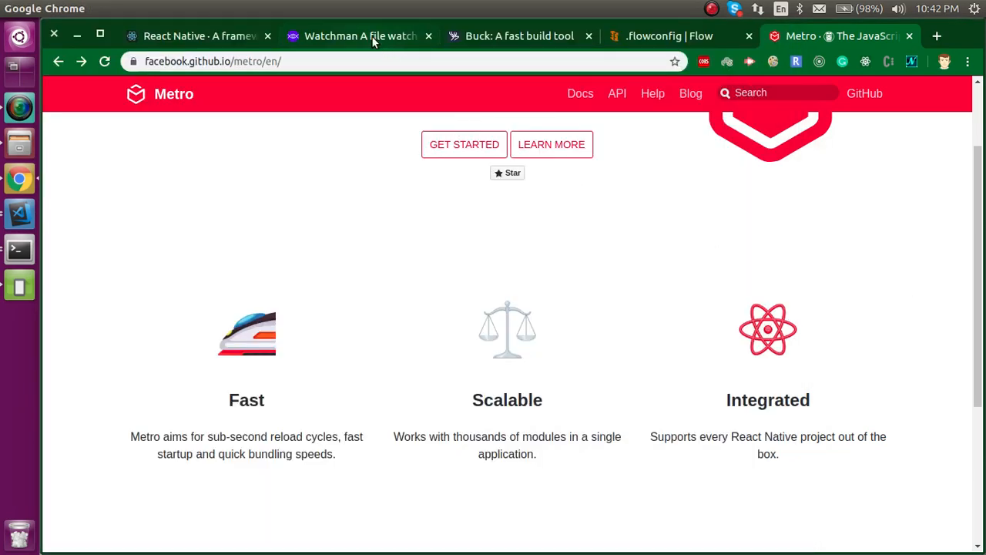
pyautogui.click(359, 35)
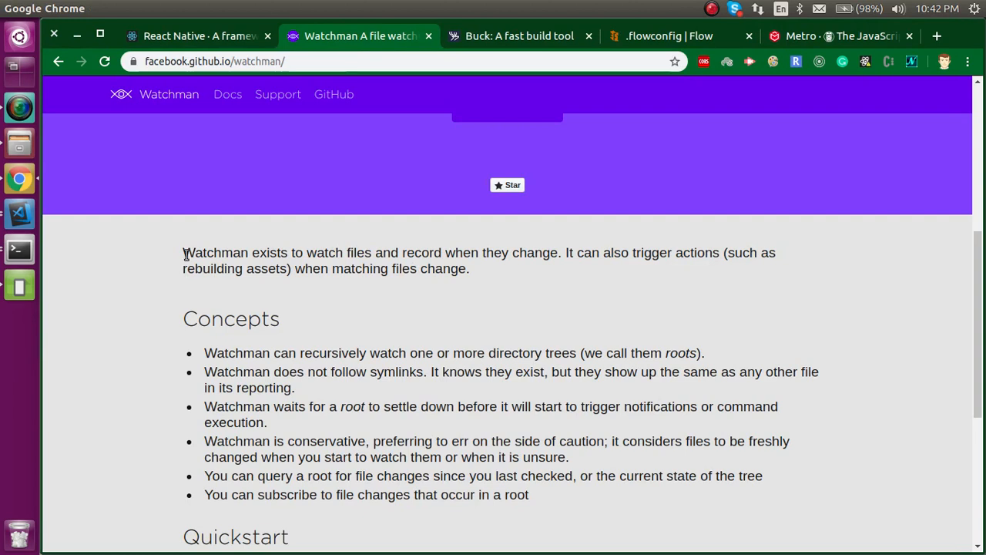
pyautogui.moveTo(290, 255)
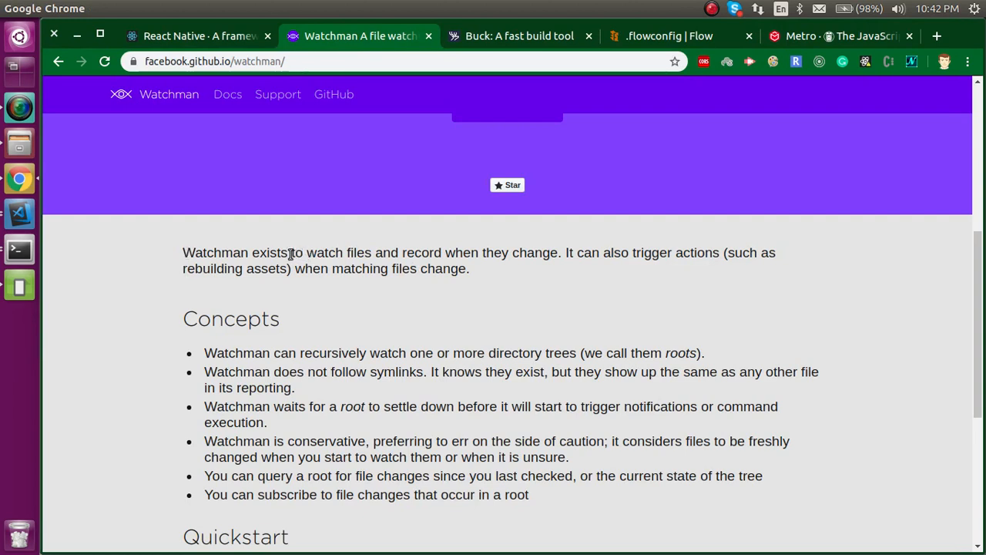
pyautogui.moveTo(538, 252)
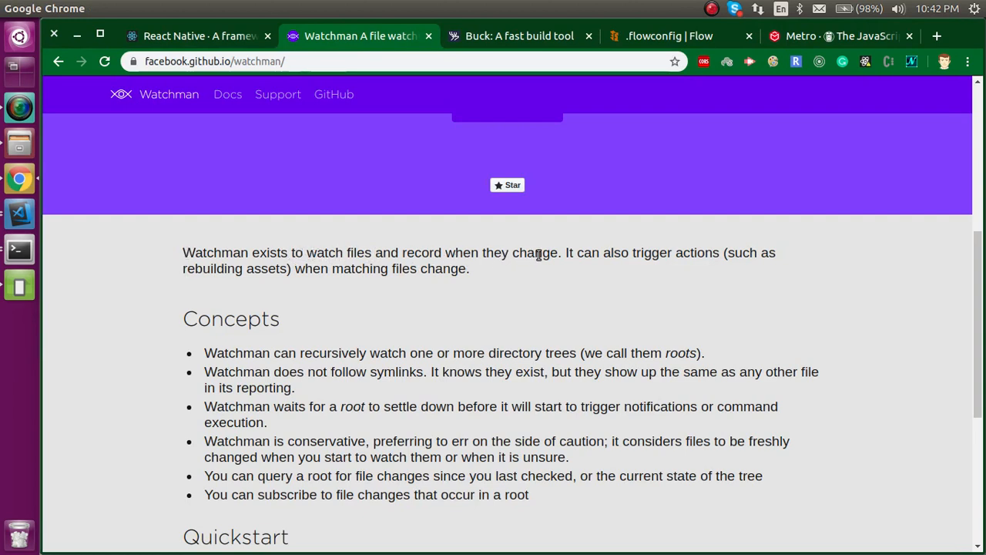
pyautogui.moveTo(556, 253)
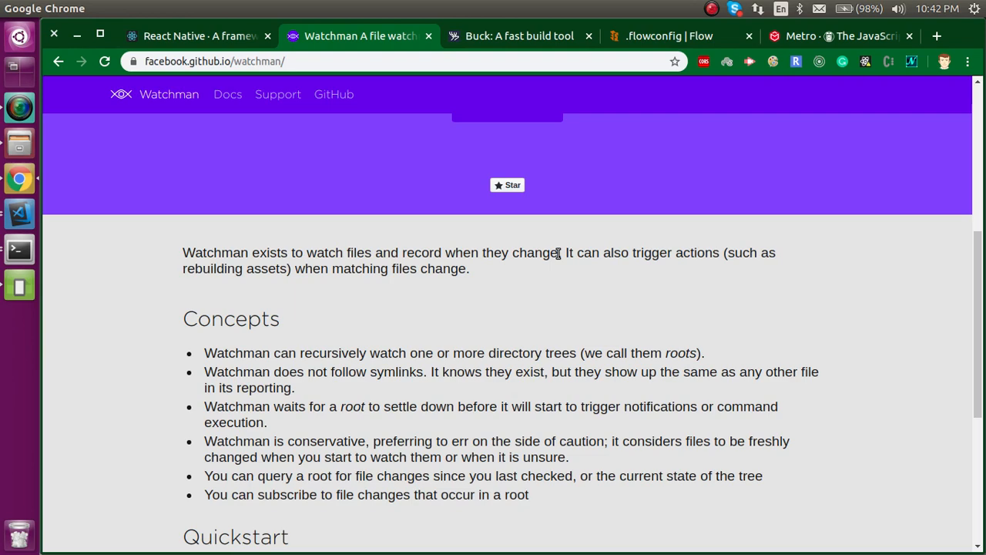
pyautogui.moveTo(17, 215)
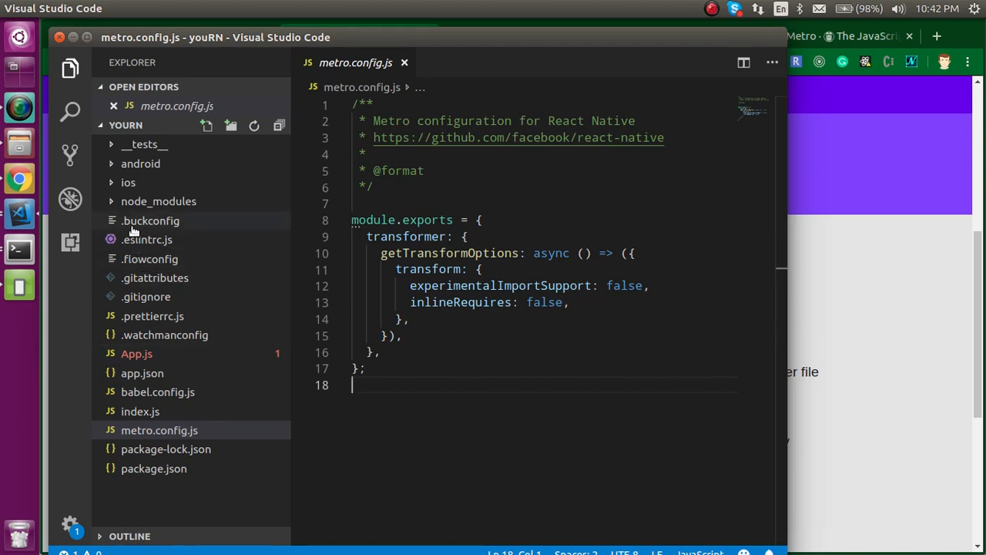
pyautogui.moveTo(859, 254)
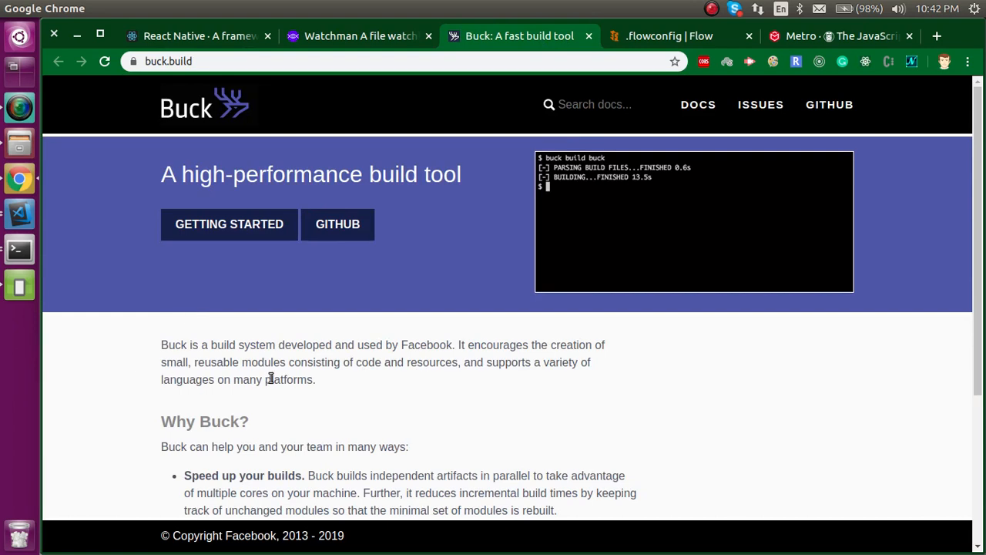
pyautogui.moveTo(184, 400)
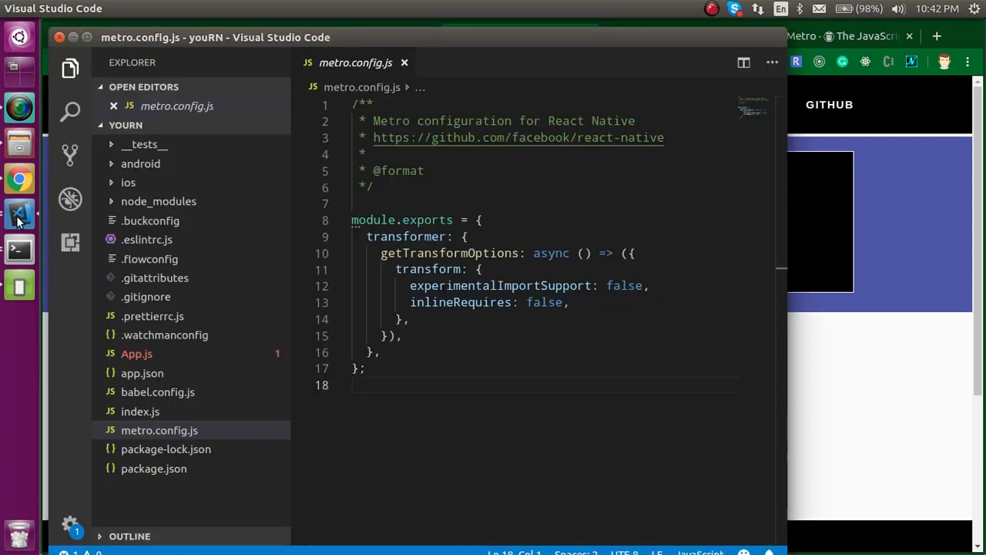
pyautogui.moveTo(150, 258)
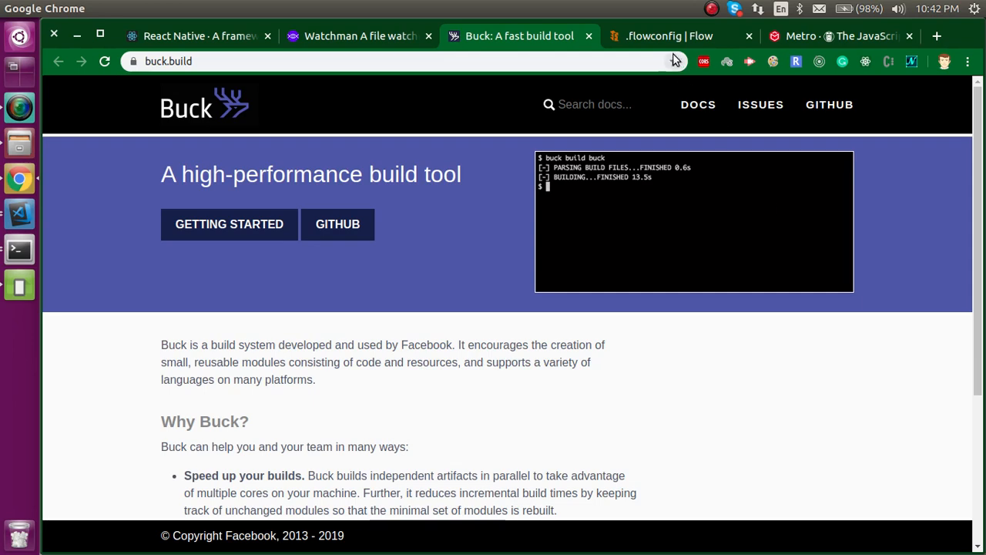
# Switch to the '.flowconfig | Flow' documentation page in Chrome
pyautogui.click(669, 36)
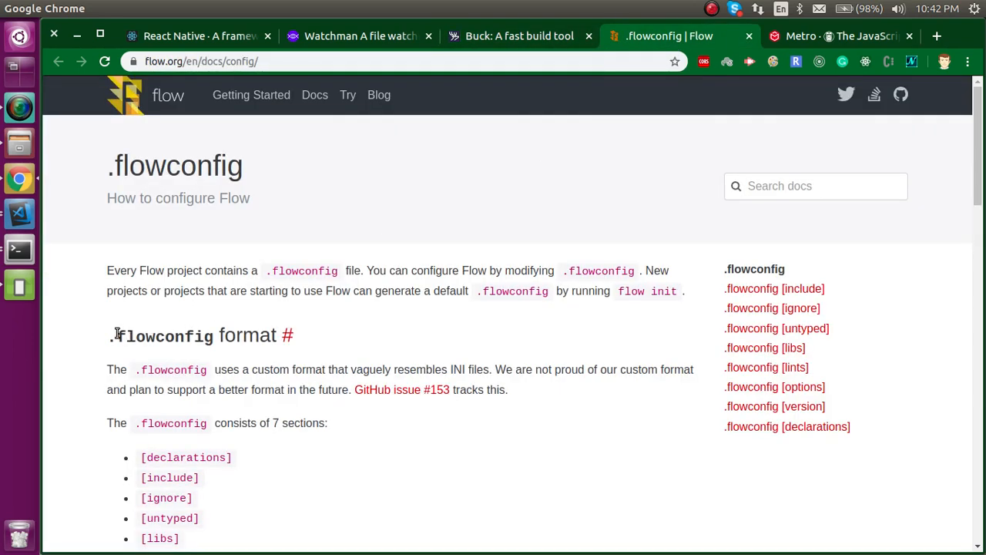
pyautogui.moveTo(89, 345)
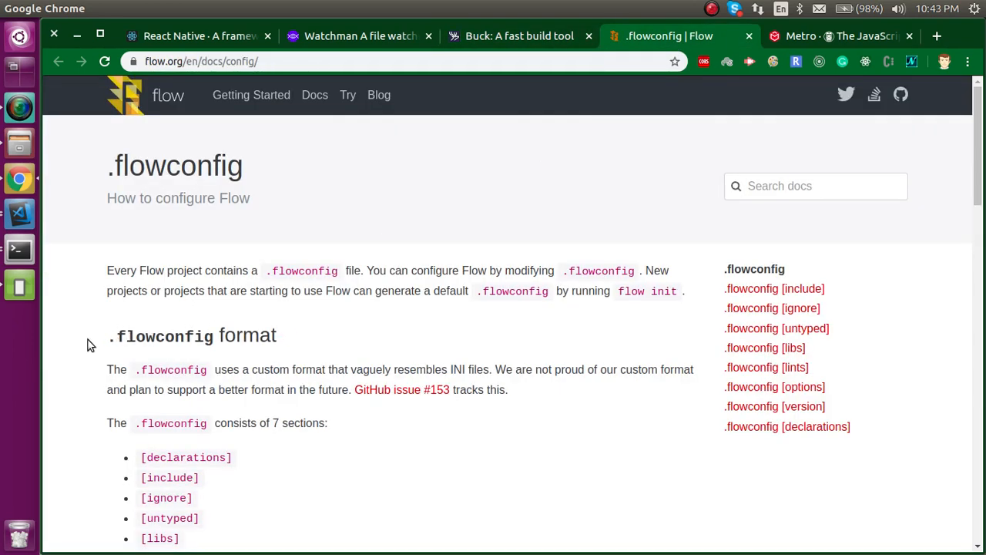
pyautogui.moveTo(258, 339)
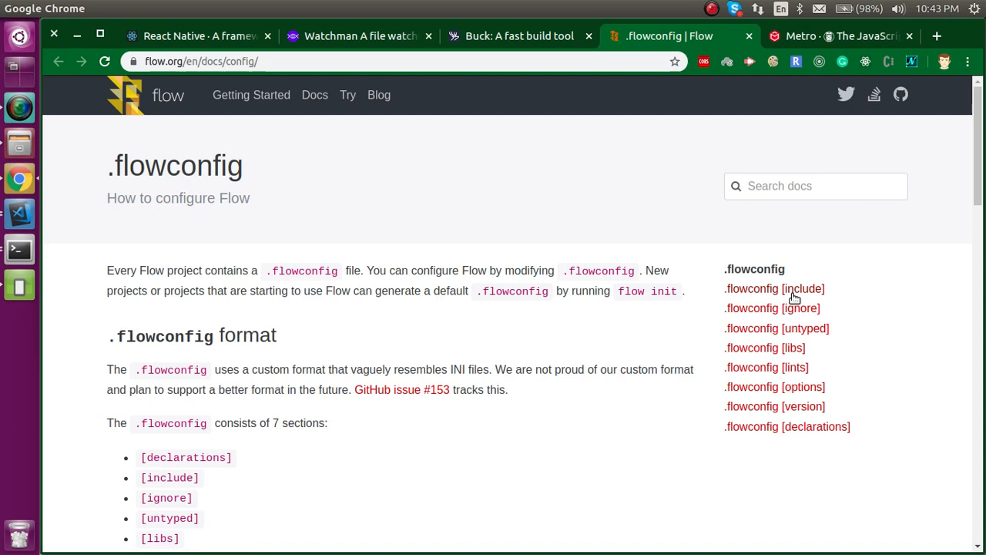
pyautogui.moveTo(813, 308)
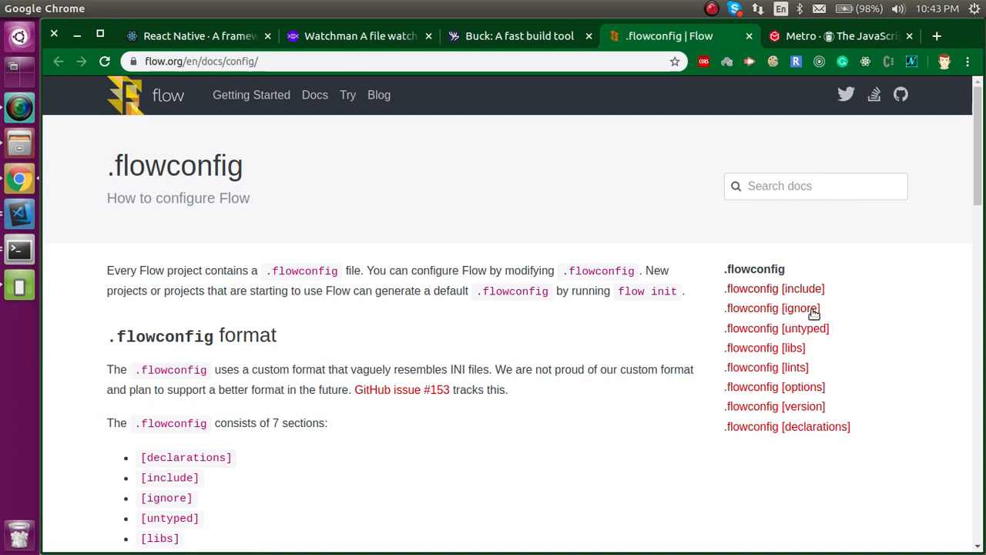
pyautogui.moveTo(799, 319)
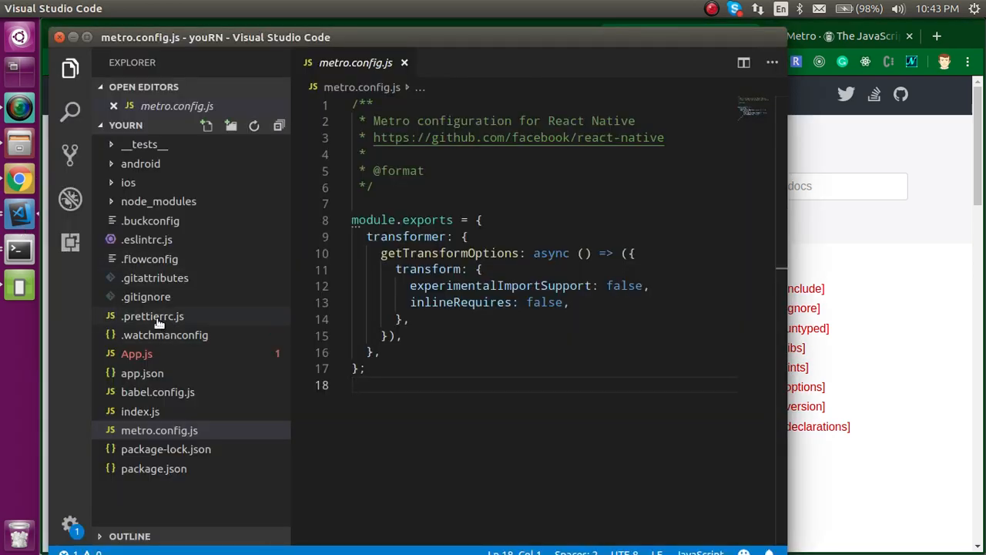
pyautogui.click(150, 259)
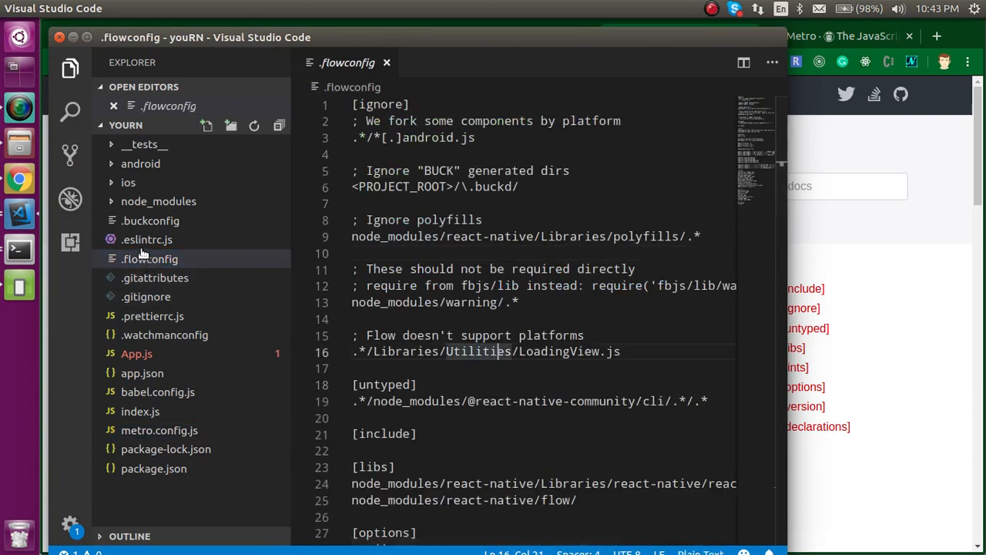
pyautogui.click(146, 239)
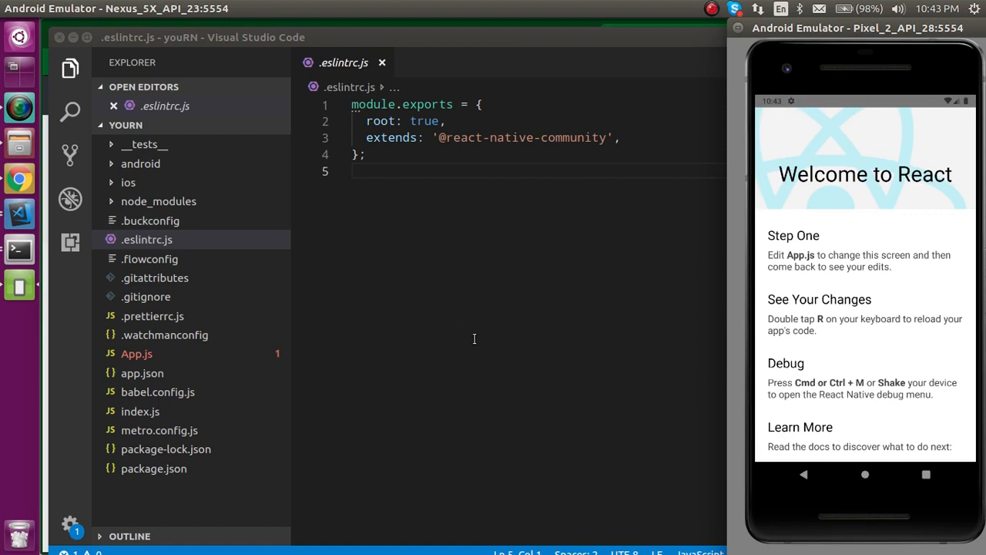
pyautogui.moveTo(461, 341)
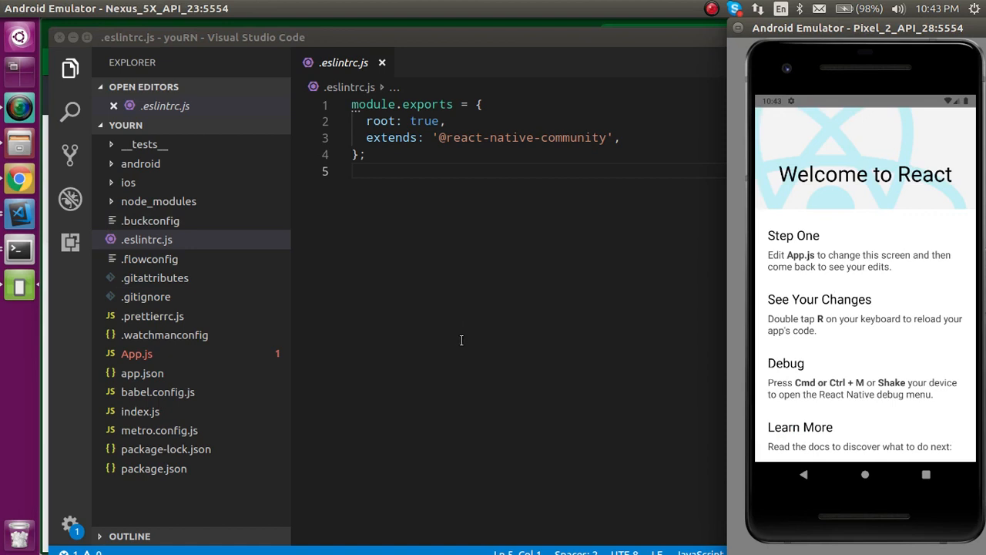